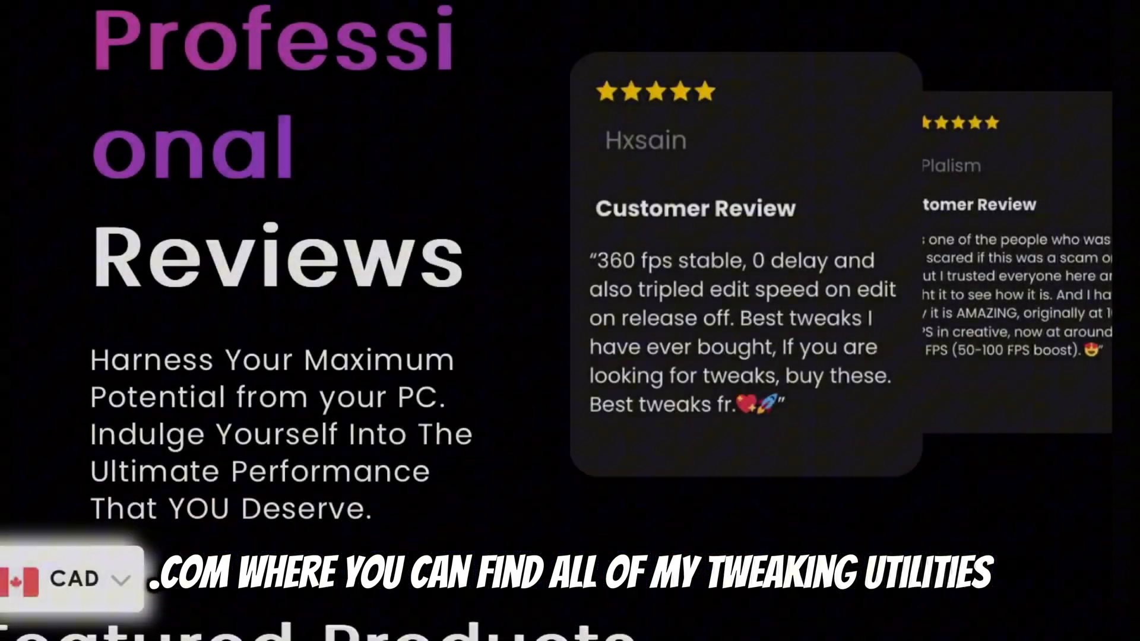
Step: Scroll the Velocity Tweaks homepage from customer reviews down to Featured Products and sale prices
scroll("down", 3)
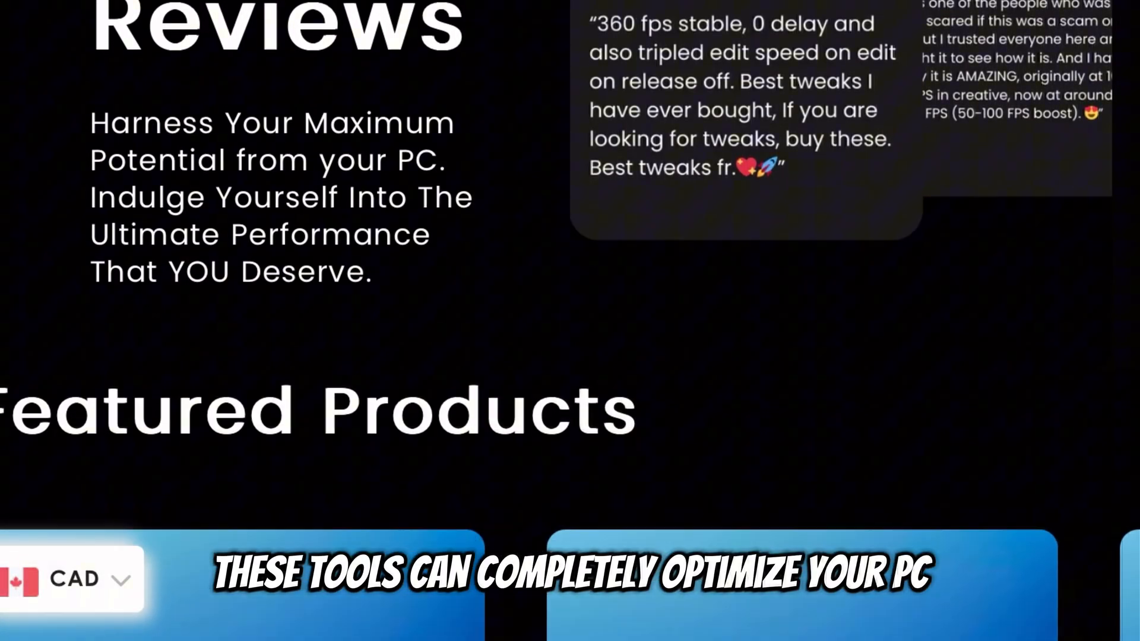
scroll("down", 3)
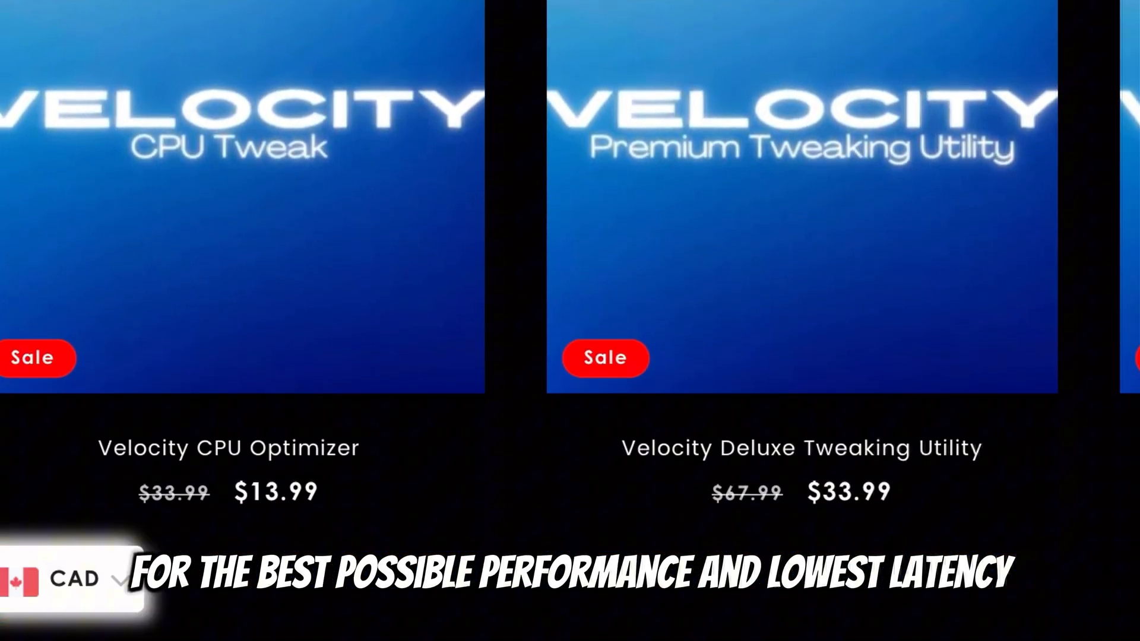
scroll("down", 3)
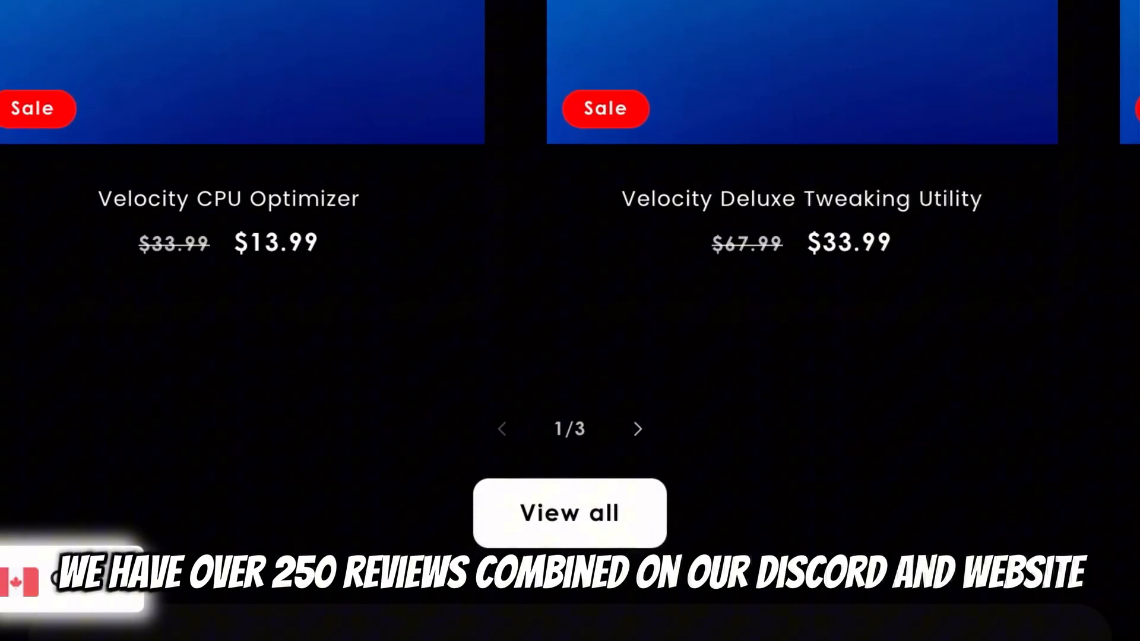
scroll("down", 3)
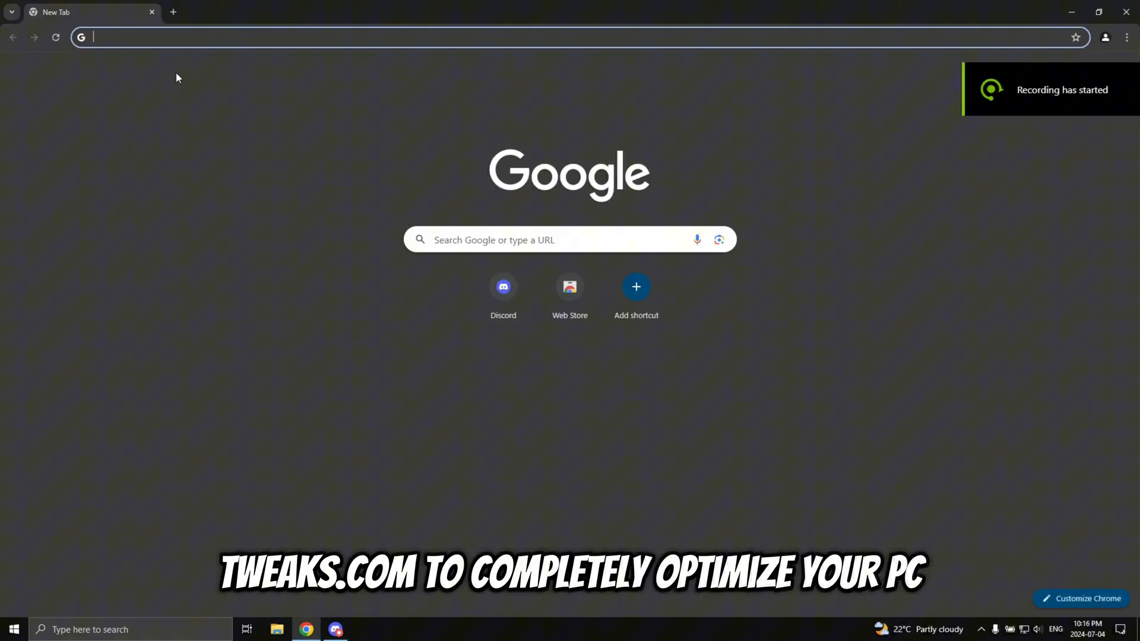
Step: Enter discord.gg/velocitytweaks to join the Velocity Tweaks Discord server
type("discord.gg/velocitytweaks")
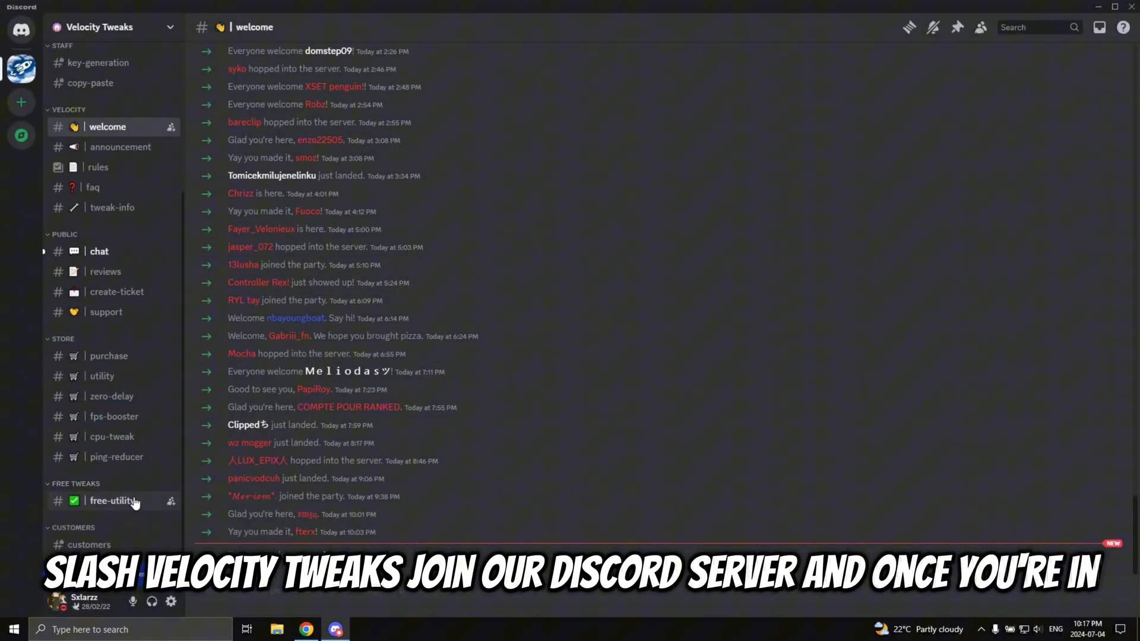
Step: Download D1_Free_Tweaking_Utility.bat from the first post in the free-utility channel
left_click(111, 501)
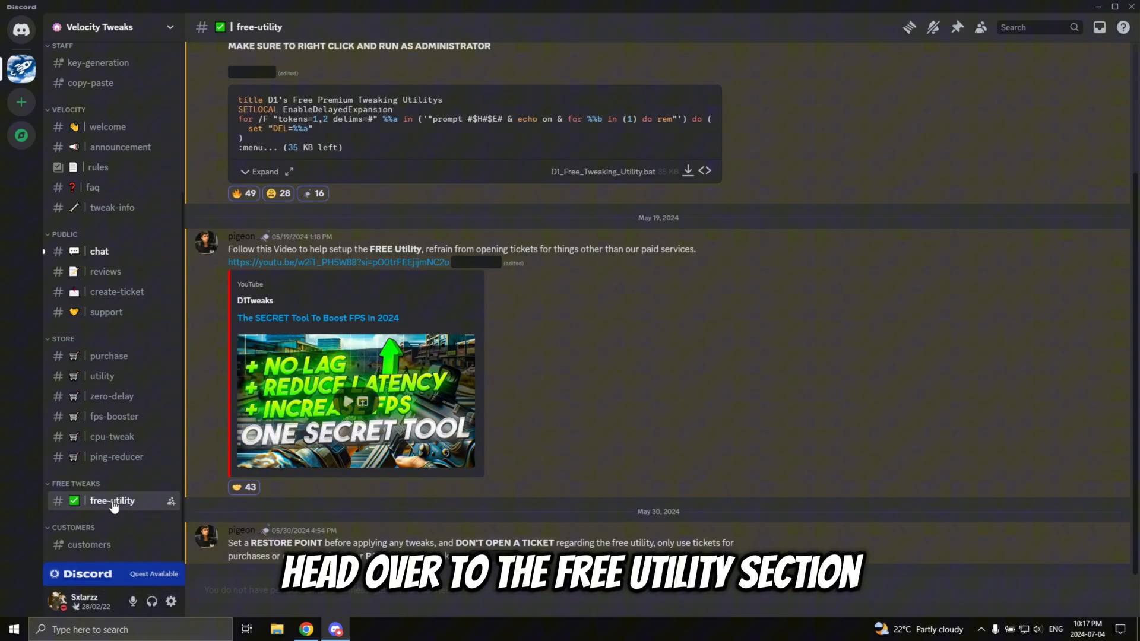
scroll("up", 3)
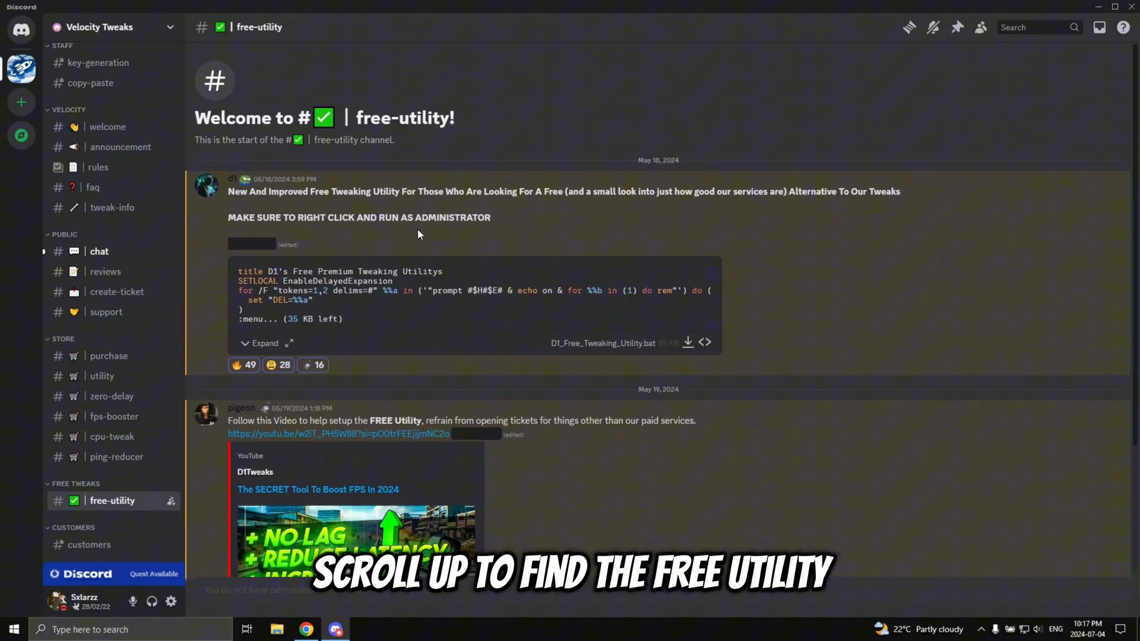
mouse_move(687, 343)
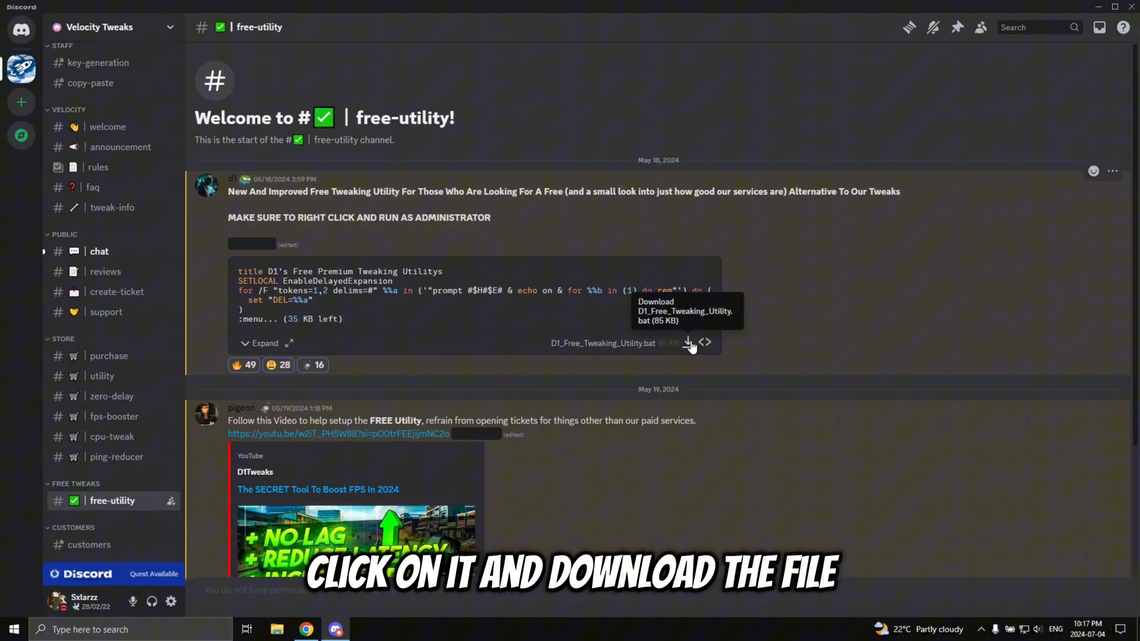
left_click(687, 343)
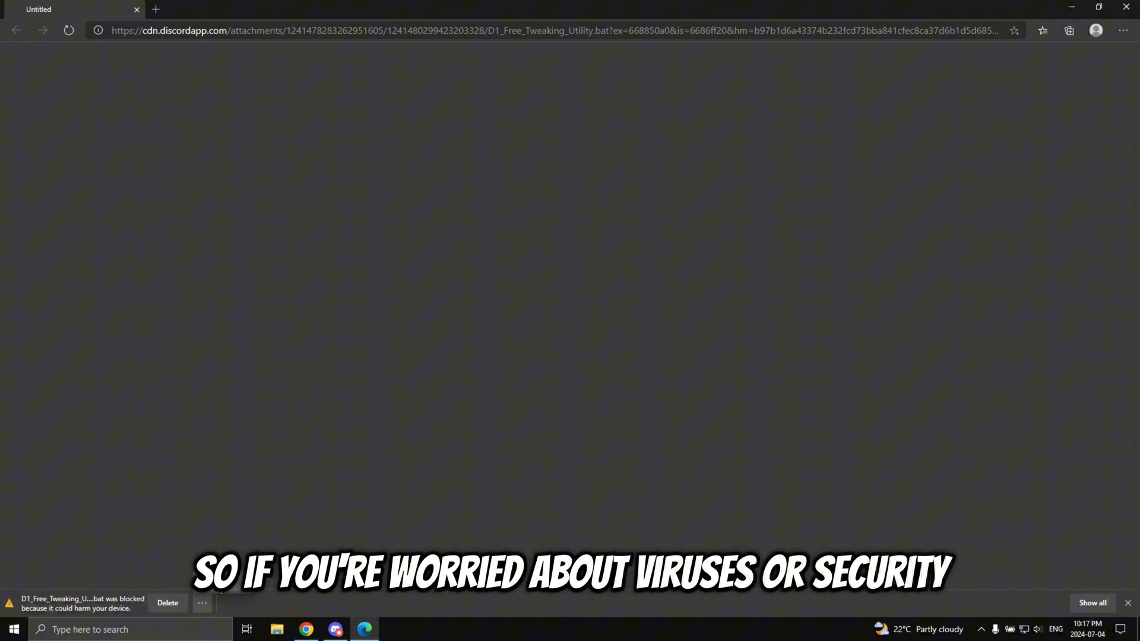
Step: Keep the SmartScreen-blocked D1_Free_Tweaking_Utility.bat download via Show more and Keep anyway
left_click(167, 603)
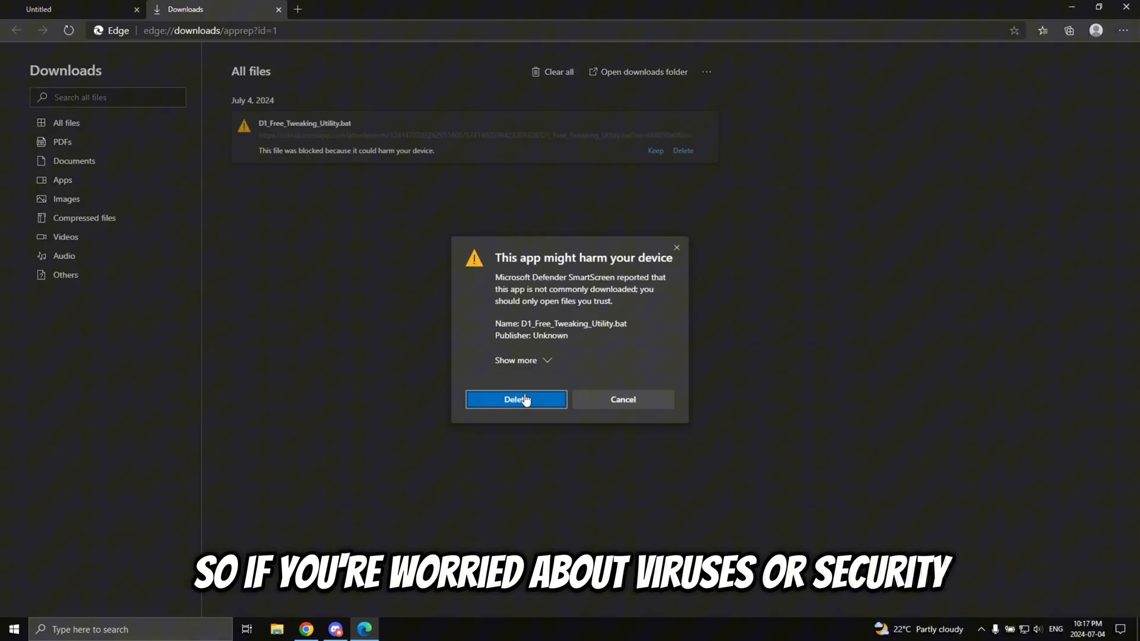
left_click(515, 360)
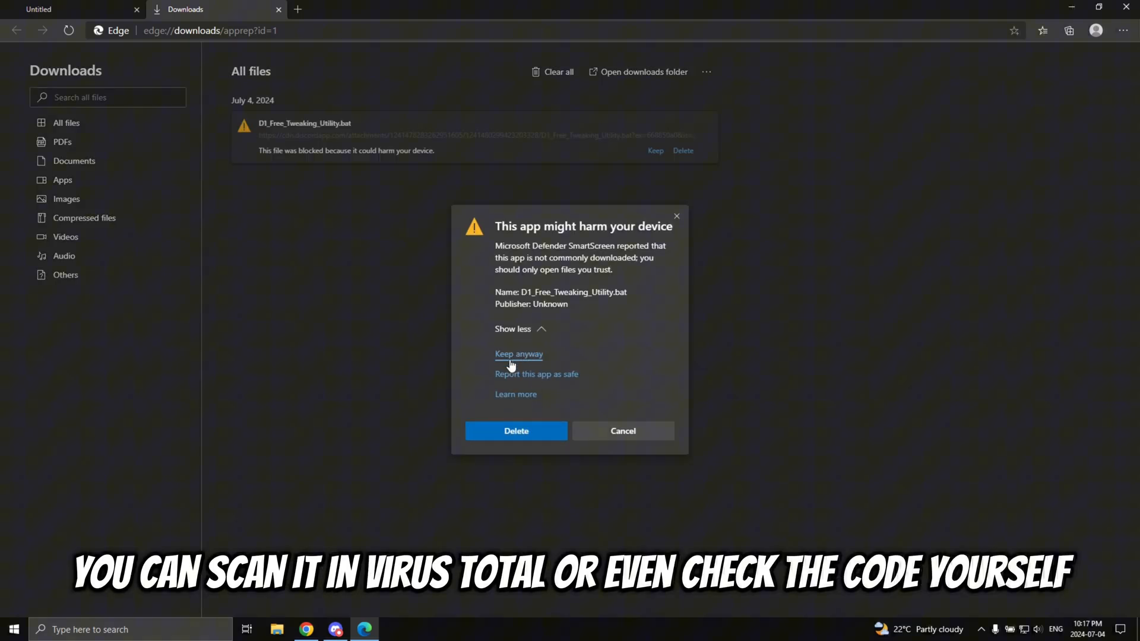
left_click(519, 354)
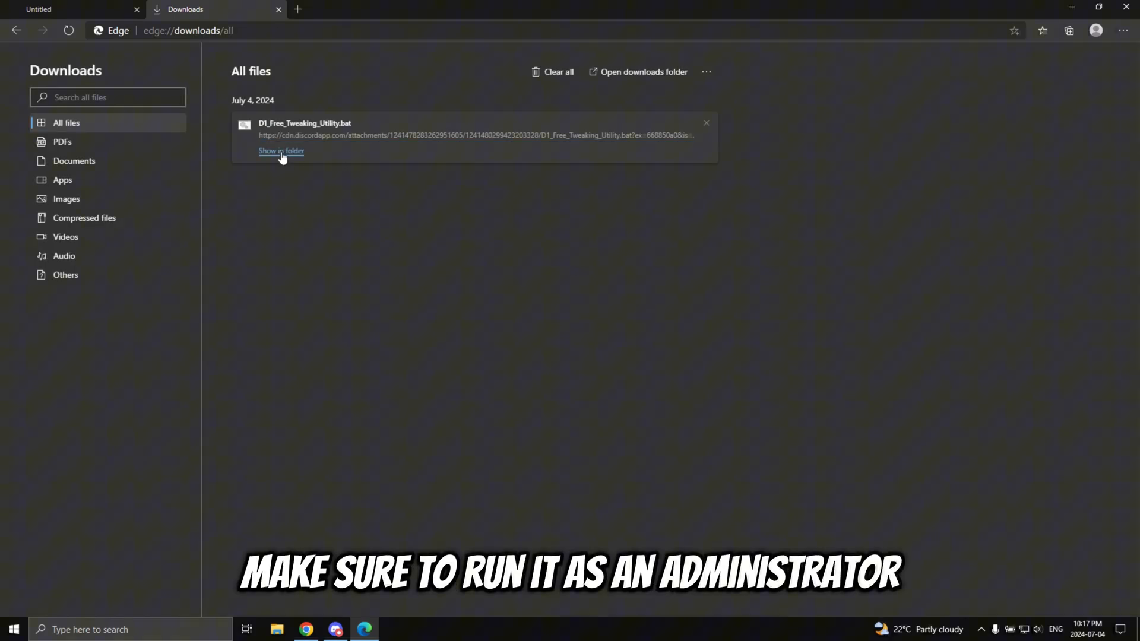
Step: Run D1_Free_Tweaking_Utility.bat as administrator from Downloads, past SmartScreen's More info
left_click(281, 151)
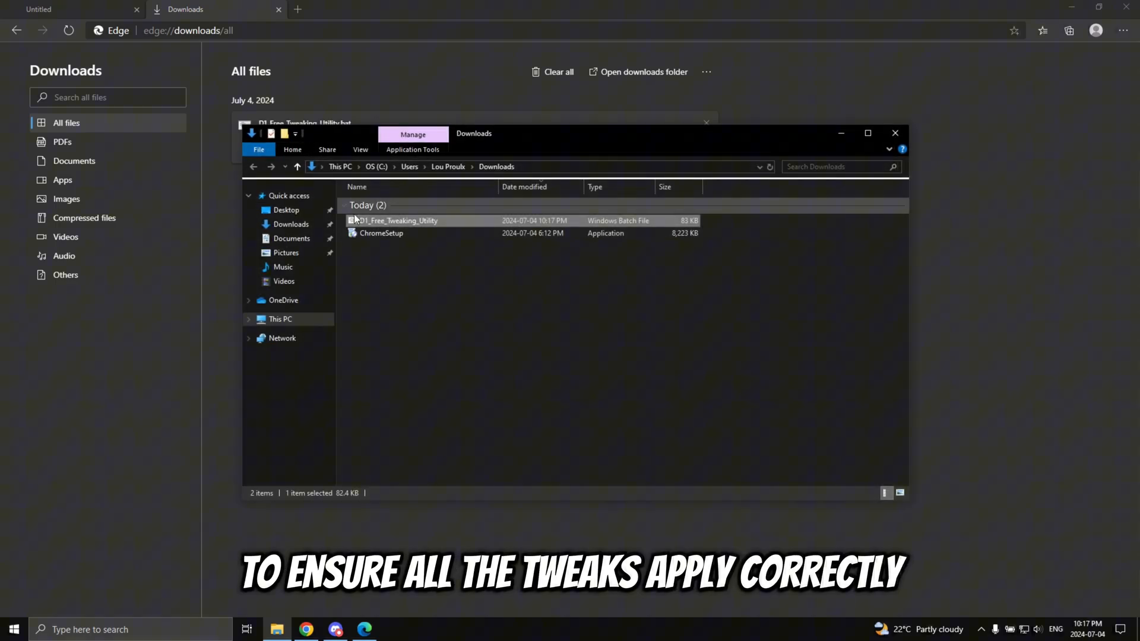
right_click(397, 220)
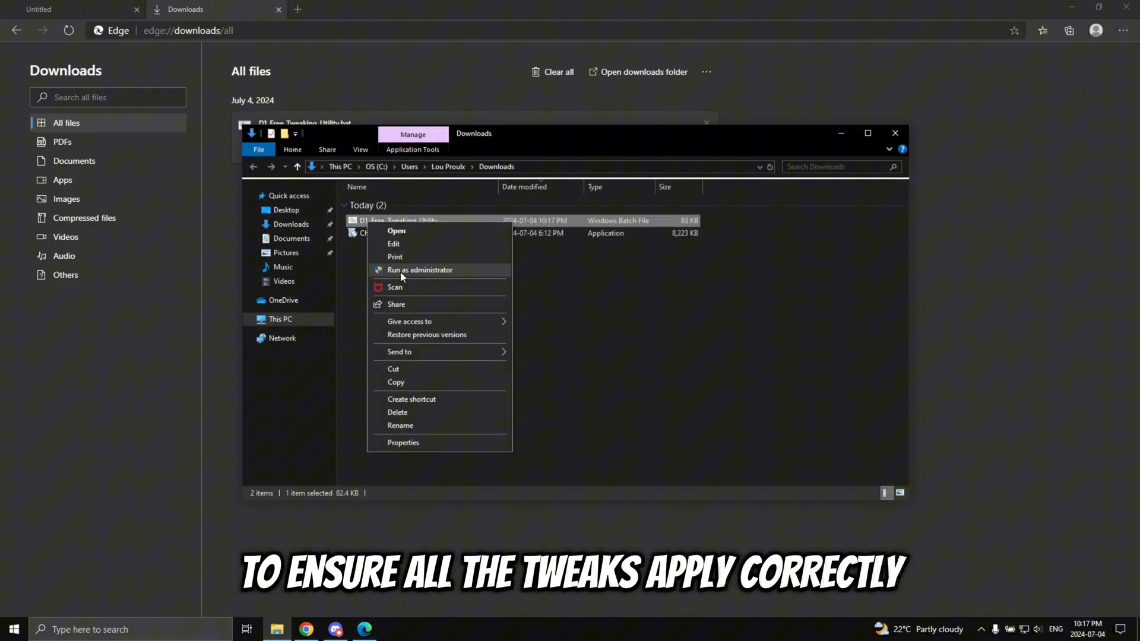
left_click(420, 269)
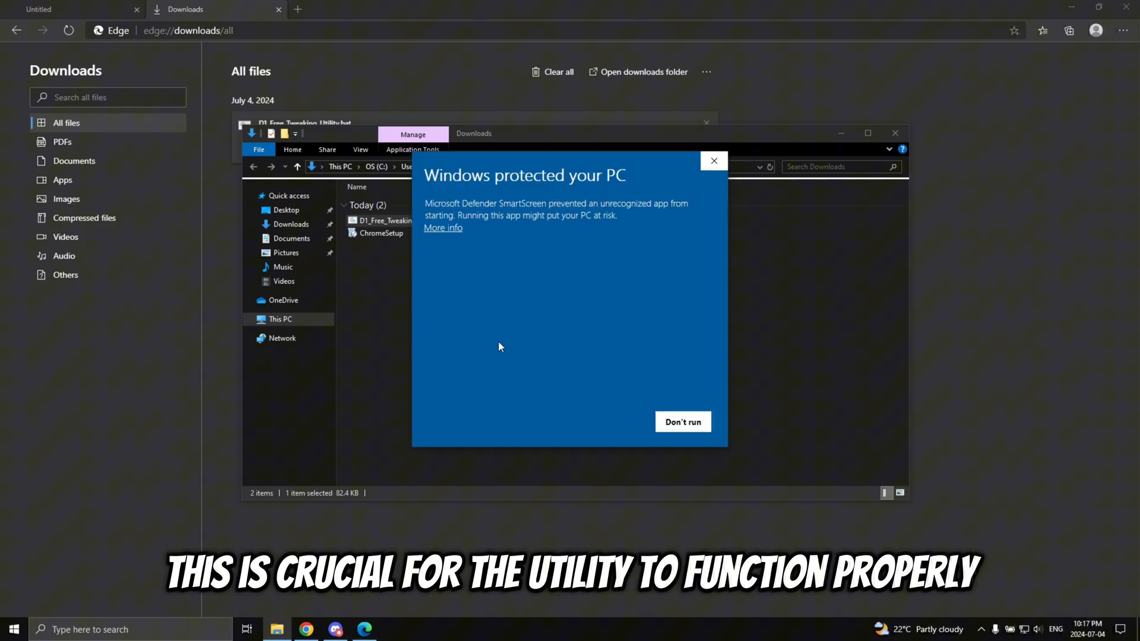
left_click(442, 228)
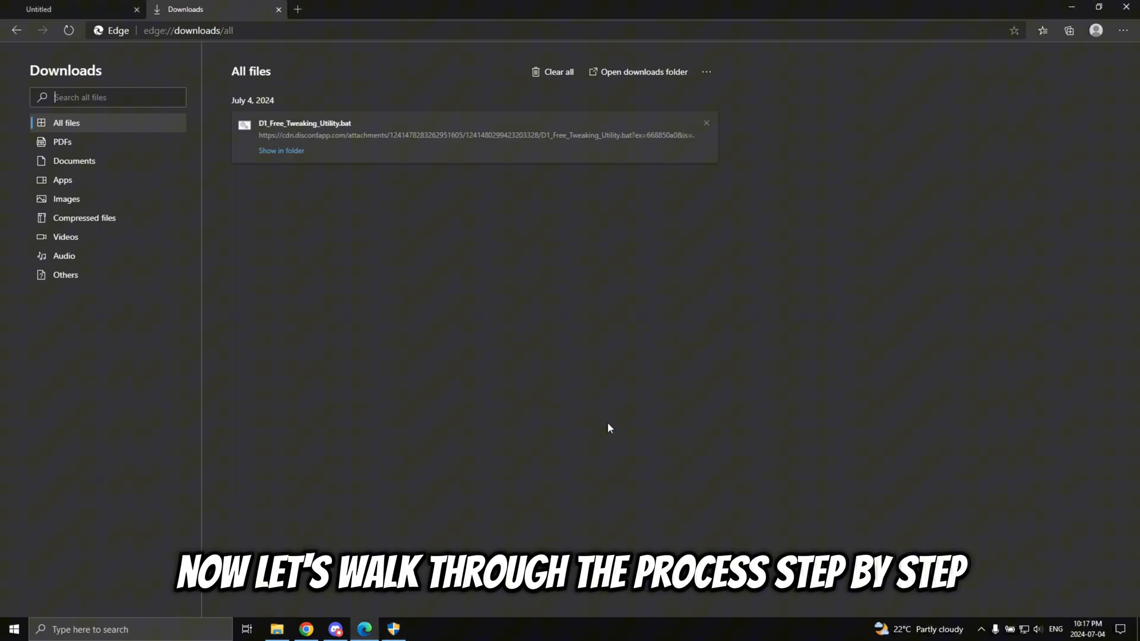
mouse_move(419, 567)
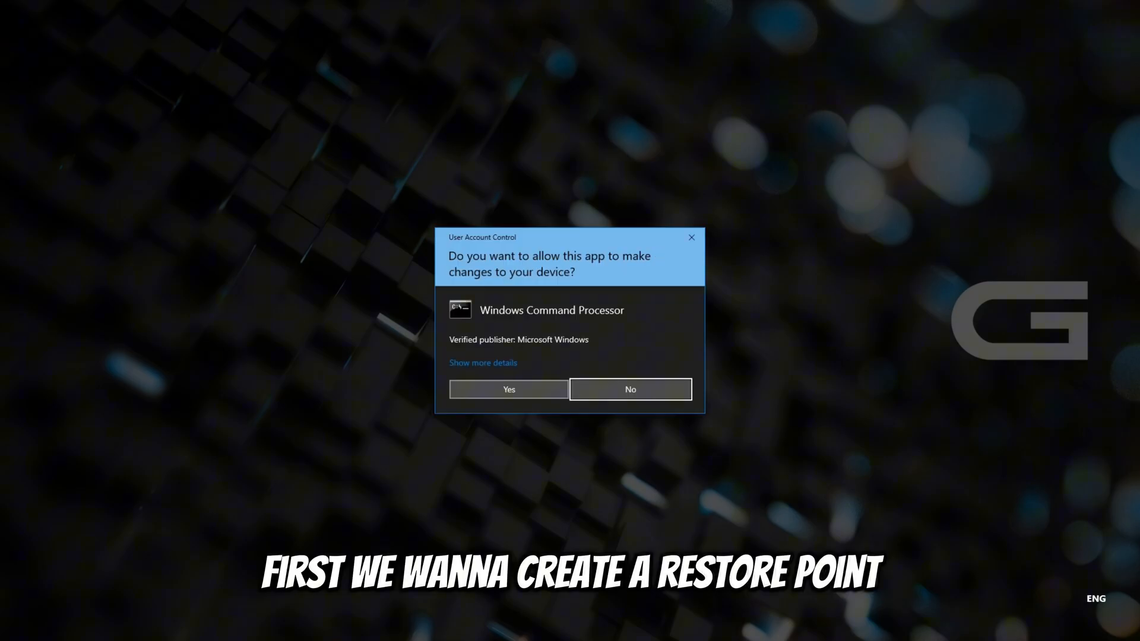
Step: Allow the User Account Control prompt and submit the restore point option
left_click(508, 389)
type("0")
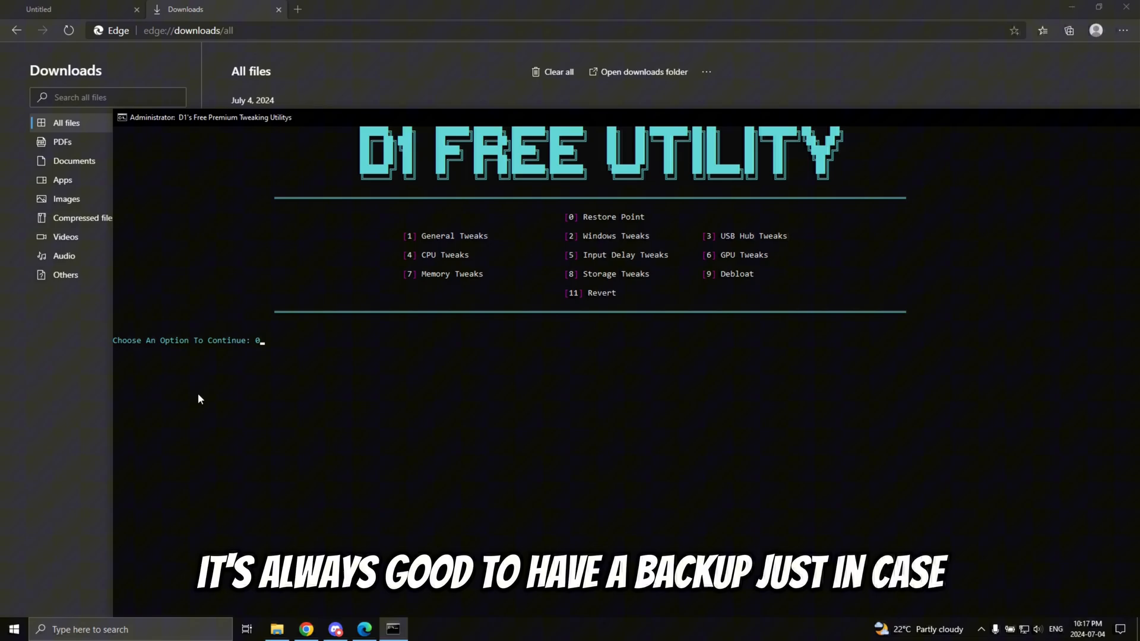
key("backspace")
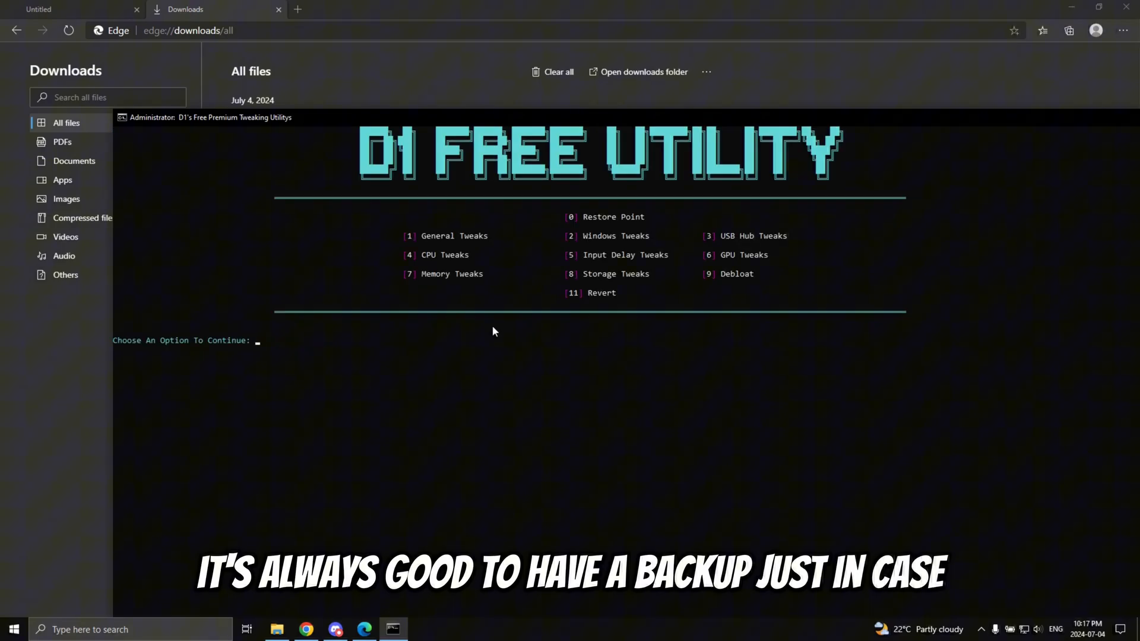
mouse_move(415, 243)
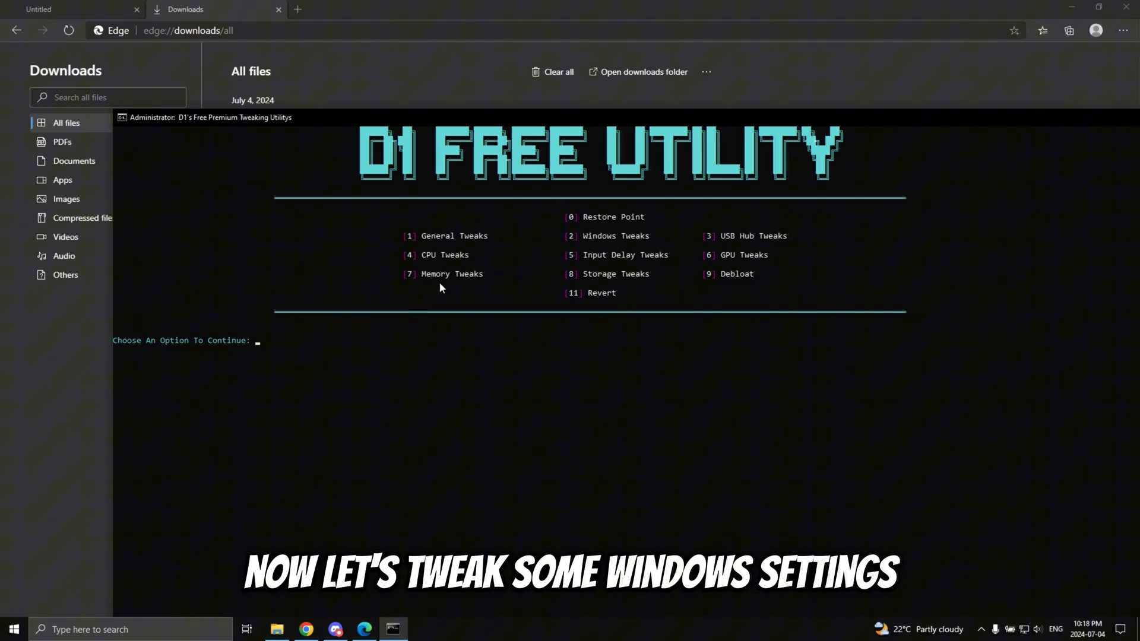
Step: Enter option 2 to run Windows Tweaks
type("2")
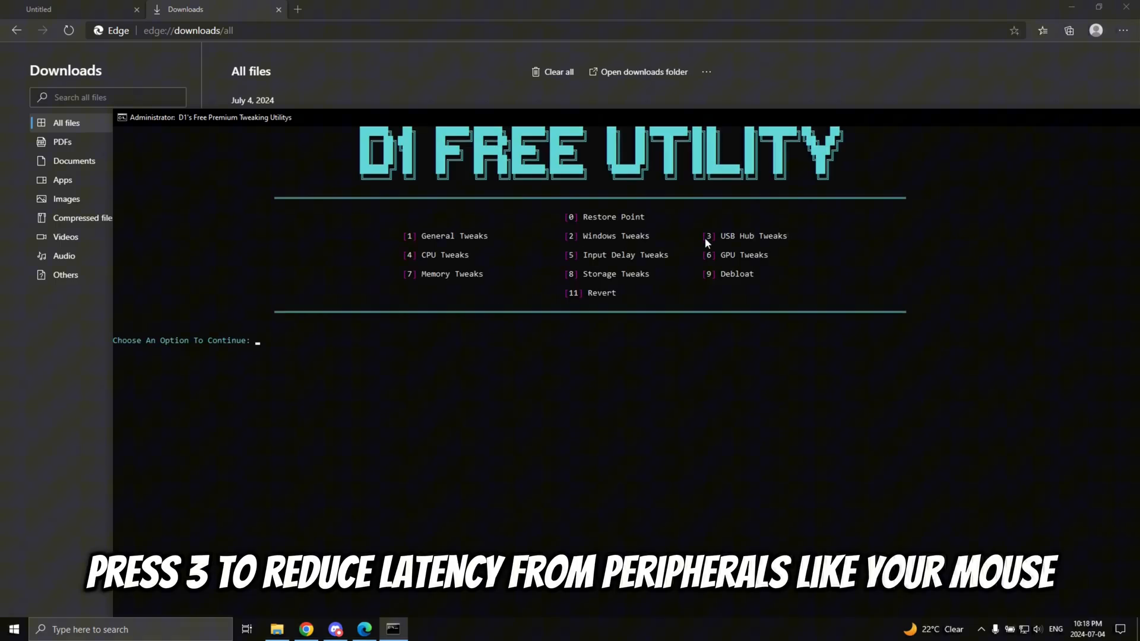
mouse_move(247, 493)
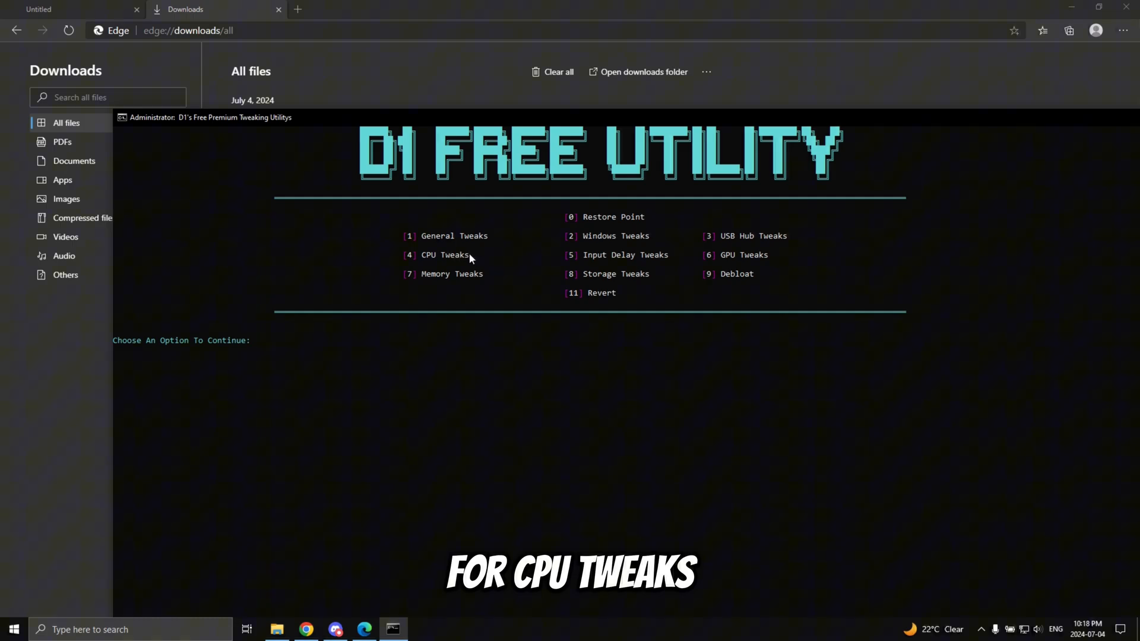
Step: Enter option 4 to open the CPU Tweaks submenu
type("4")
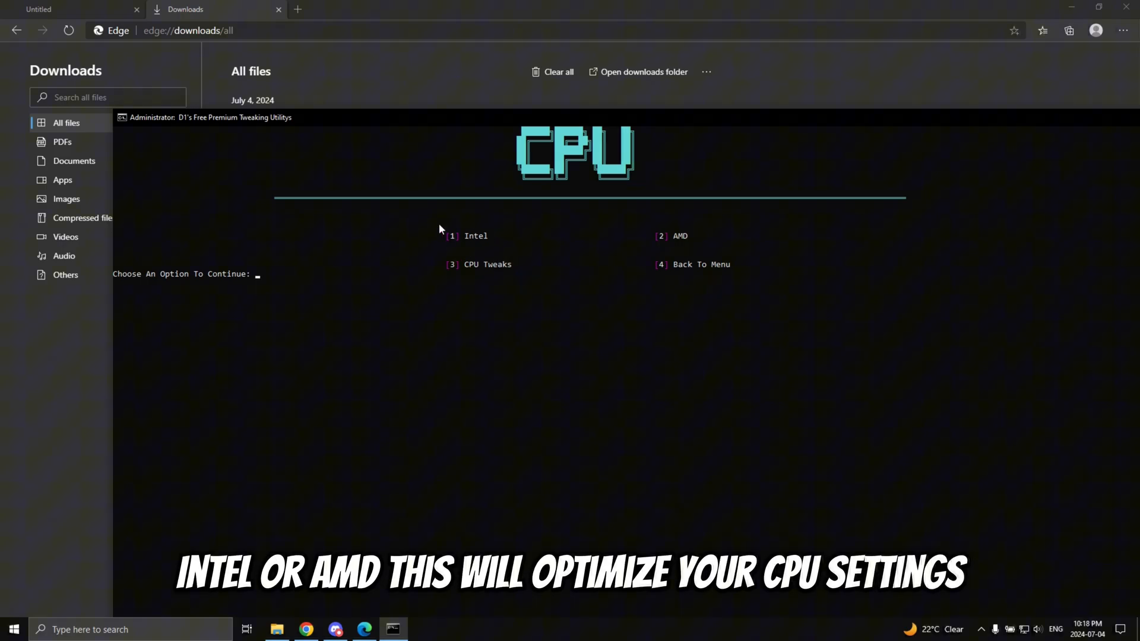
mouse_move(658, 243)
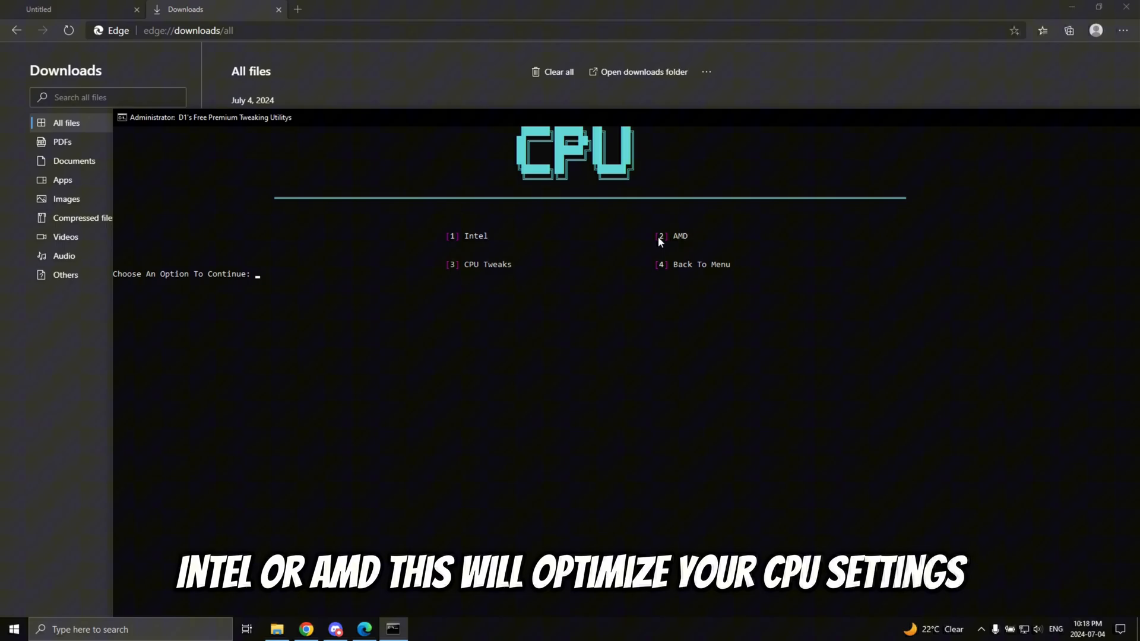
mouse_move(311, 424)
type("tas")
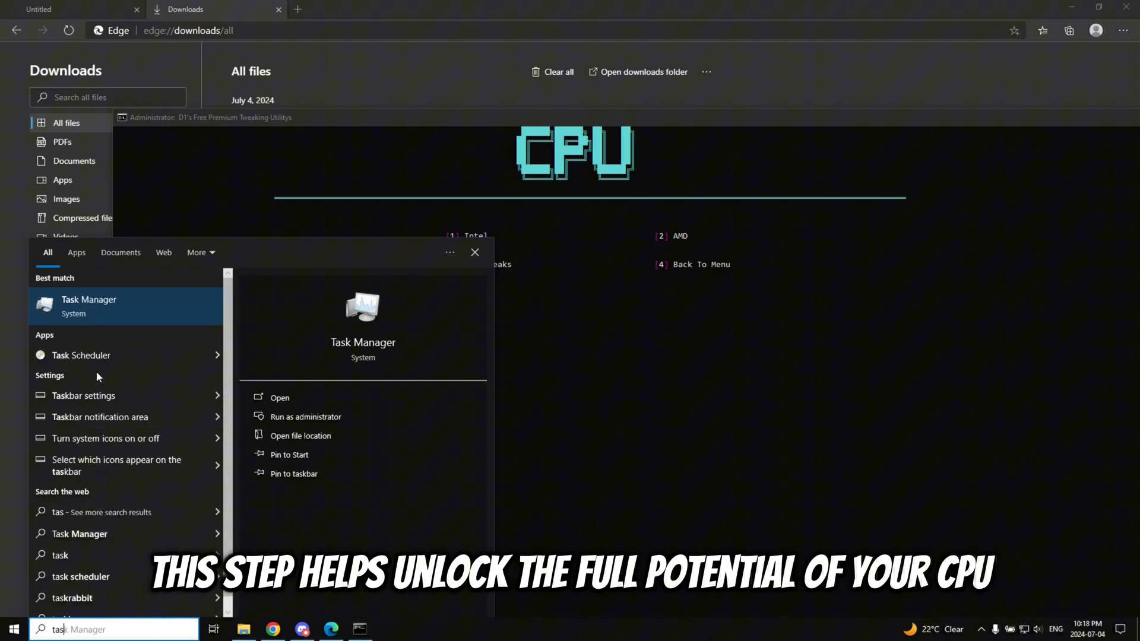
Step: View Task Manager's Performance tab, then minimize it back to the CPU submenu
left_click(280, 398)
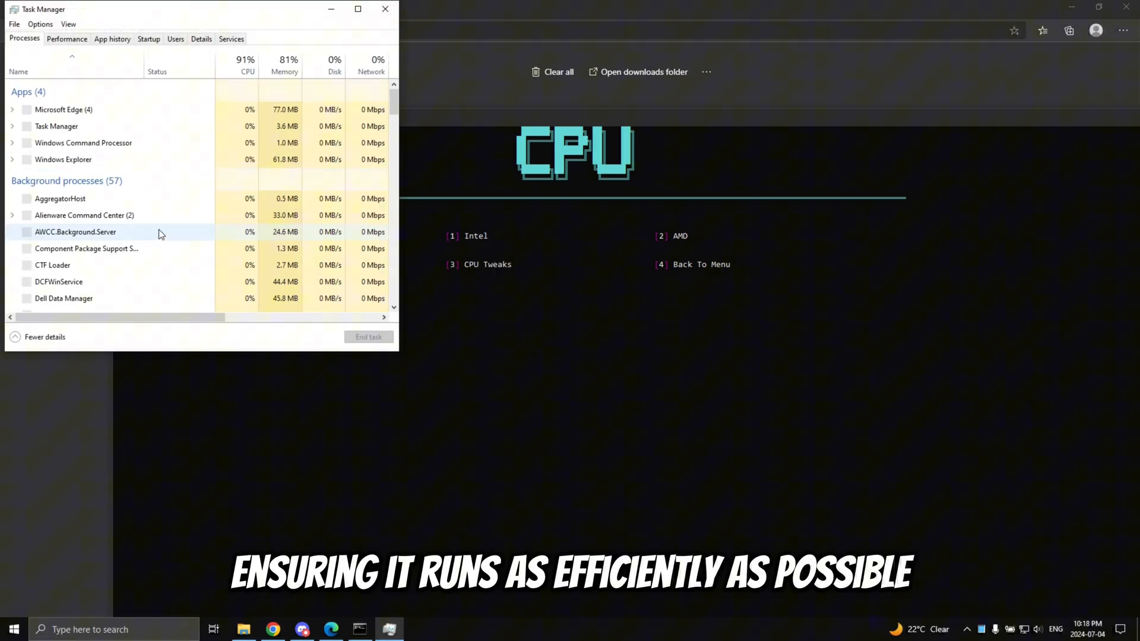
left_click(66, 39)
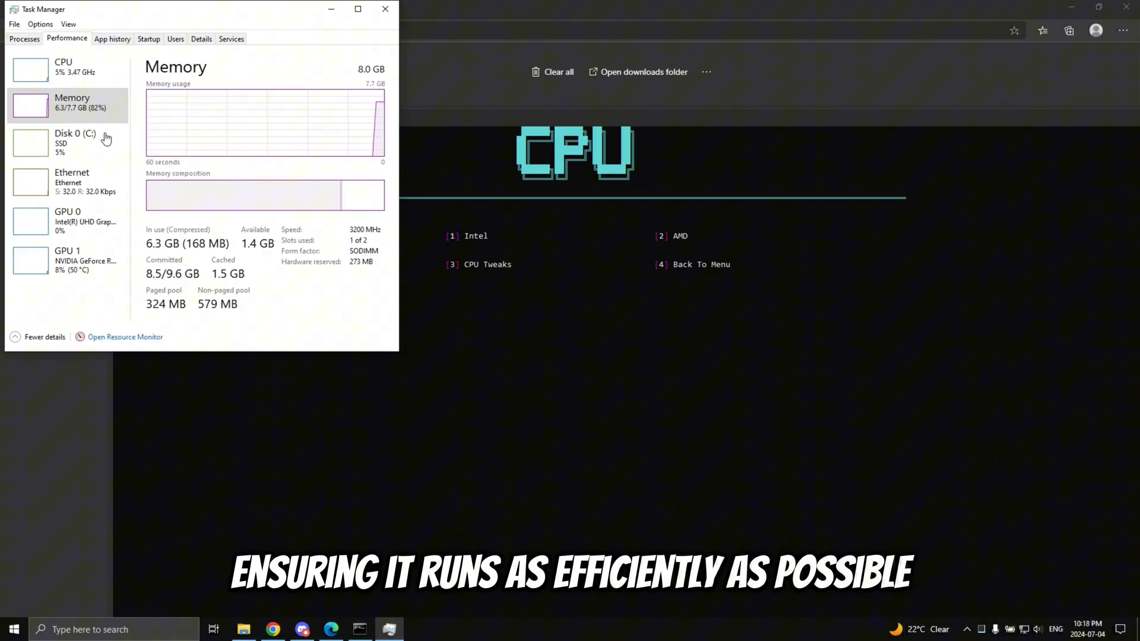
left_click(63, 66)
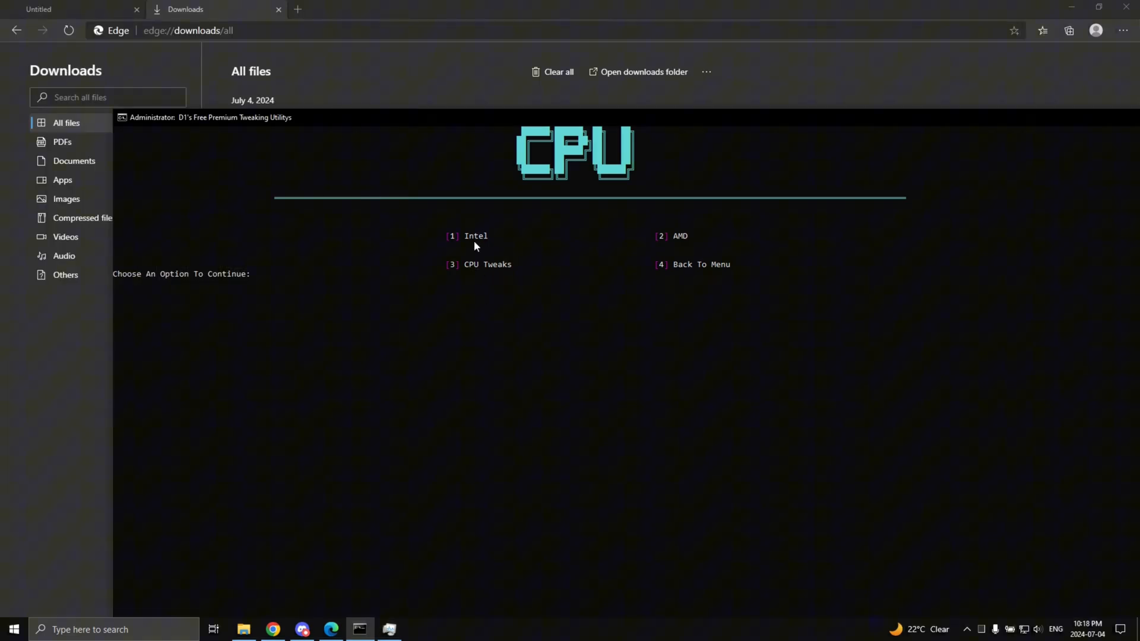
mouse_move(250, 275)
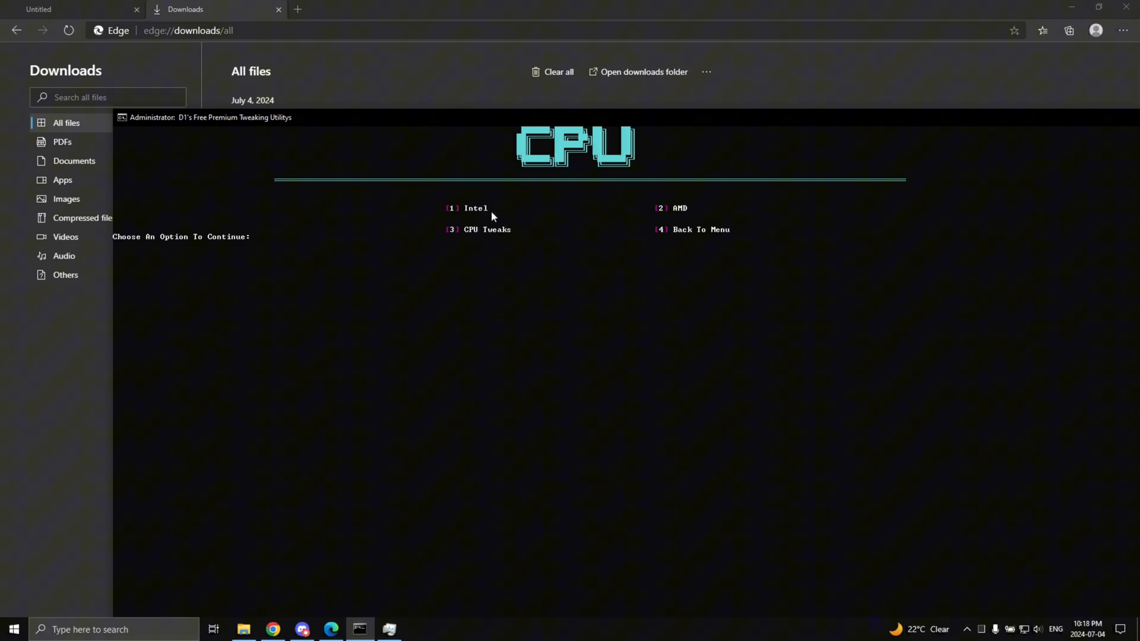
mouse_move(657, 257)
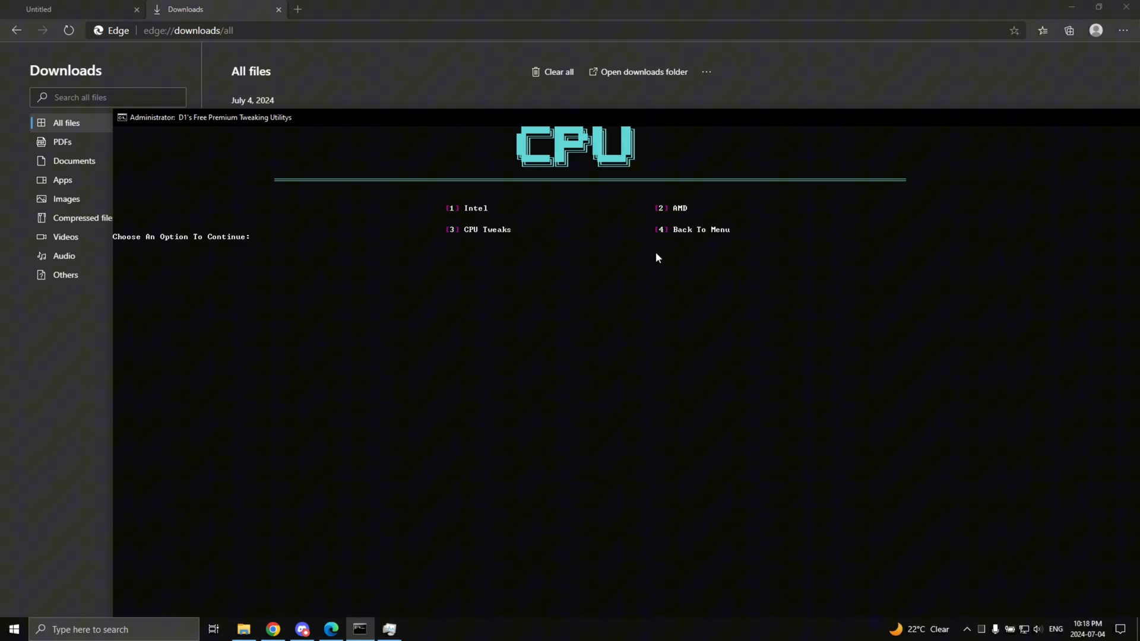
Step: Return to the main menu with 4, then choose option 5
type("4")
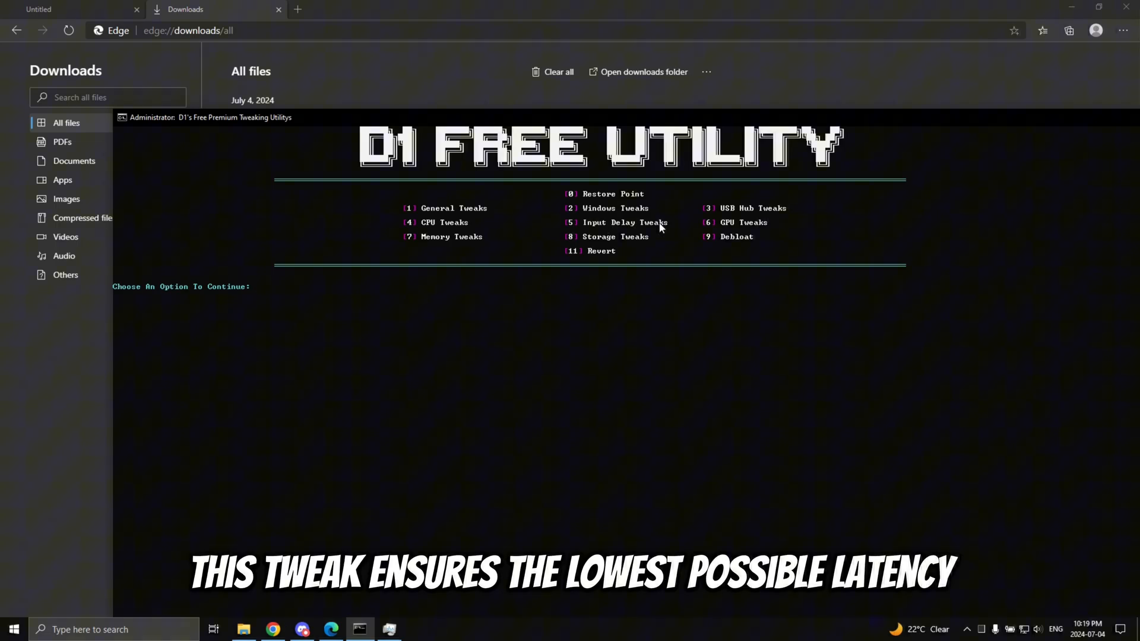
type("5")
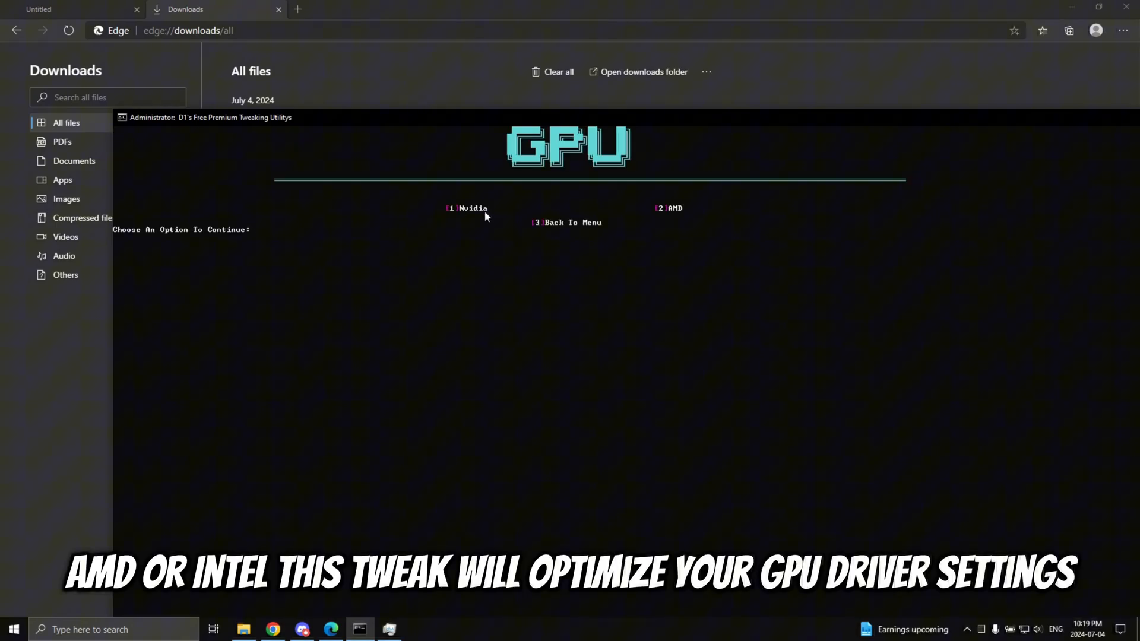
mouse_move(698, 208)
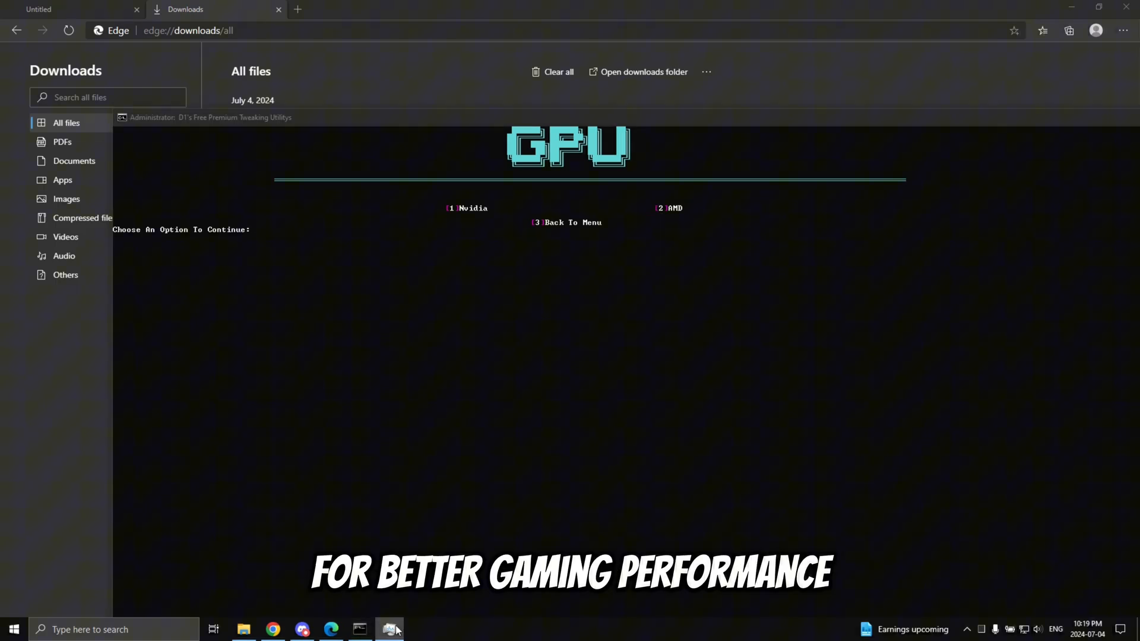
Step: Confirm the GPU is an NVIDIA GeForce RTX 3050 Ti, then choose option 1 for the Nvidia tweaks
left_click(390, 629)
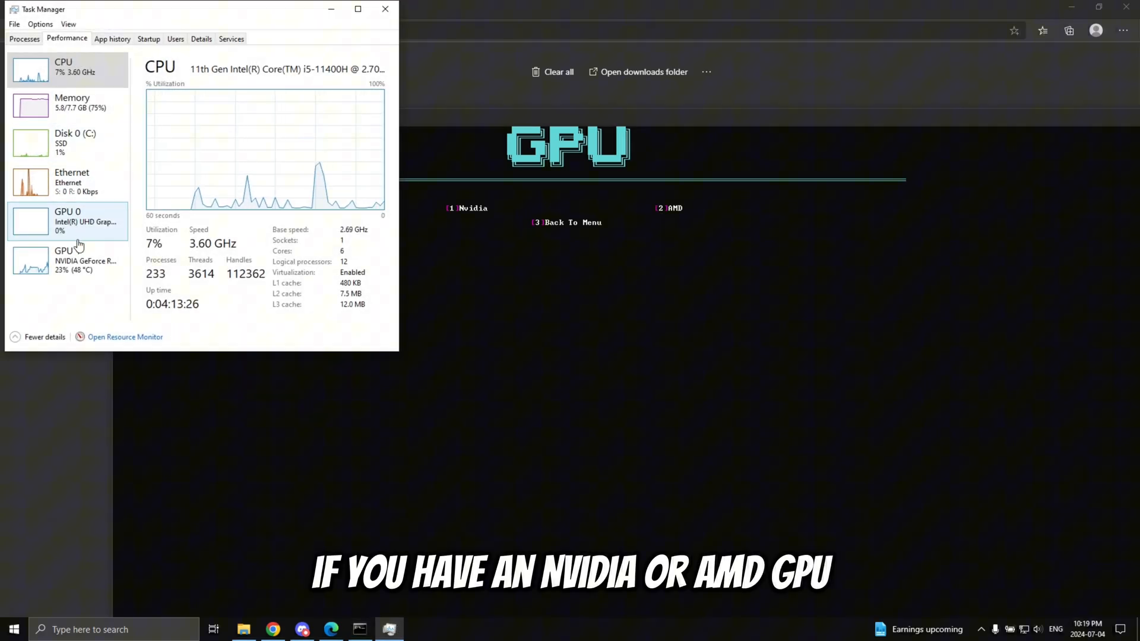
left_click(65, 260)
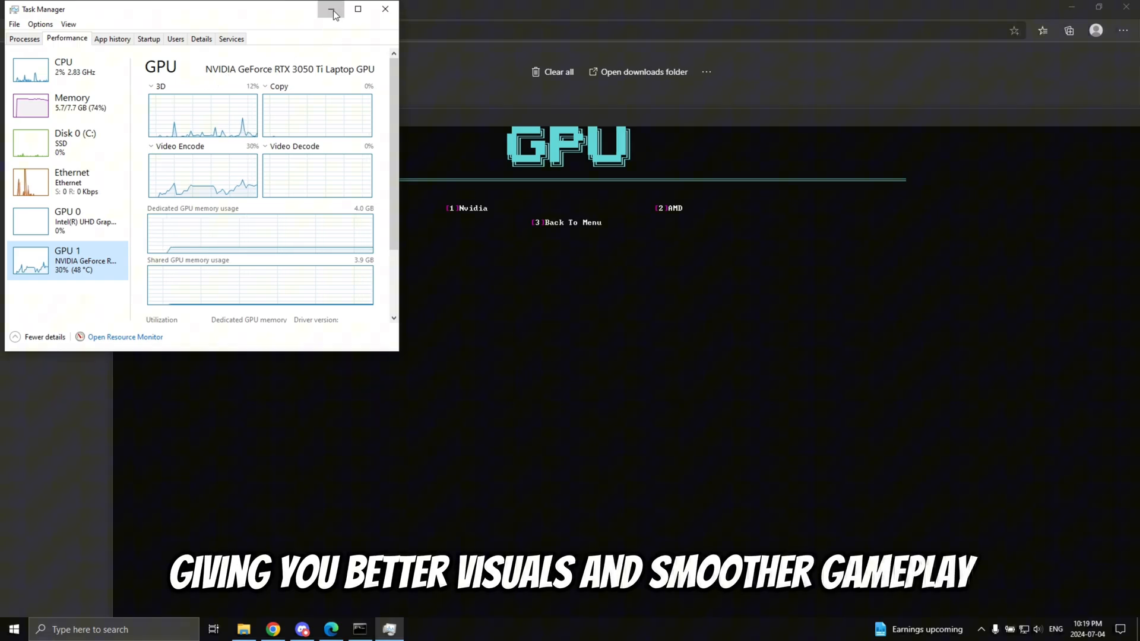
left_click(333, 12)
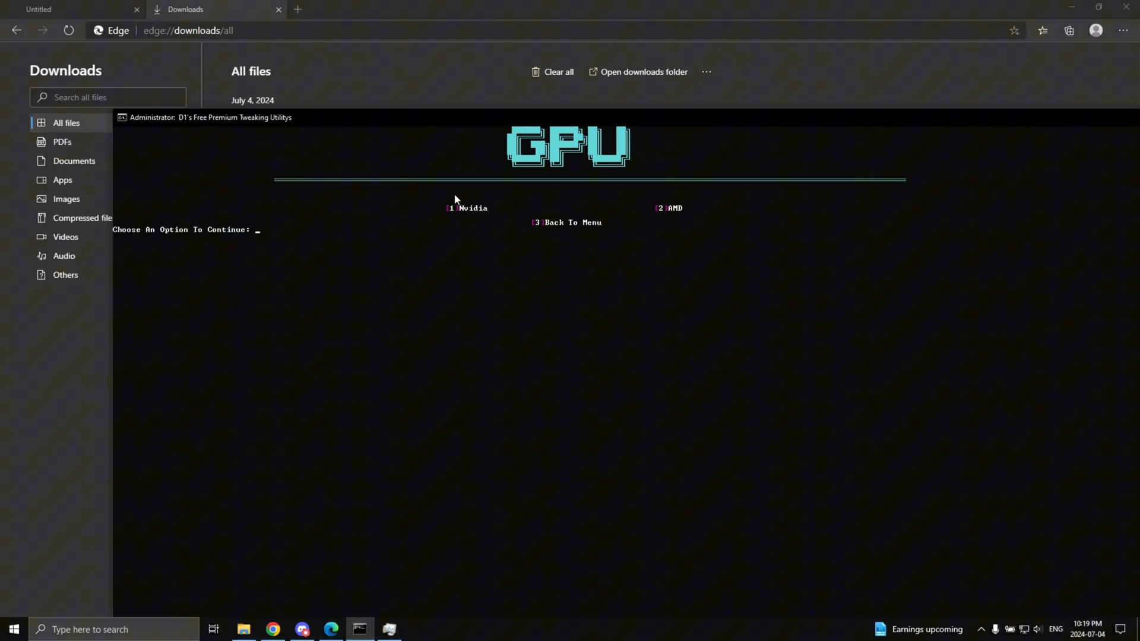
type("1")
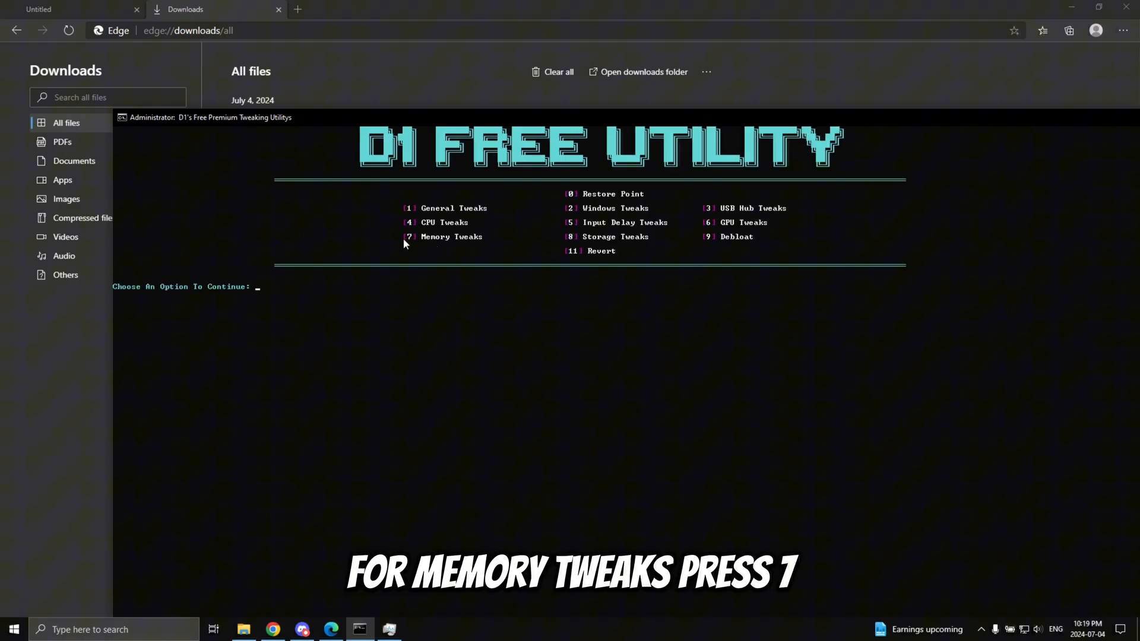
mouse_move(276, 302)
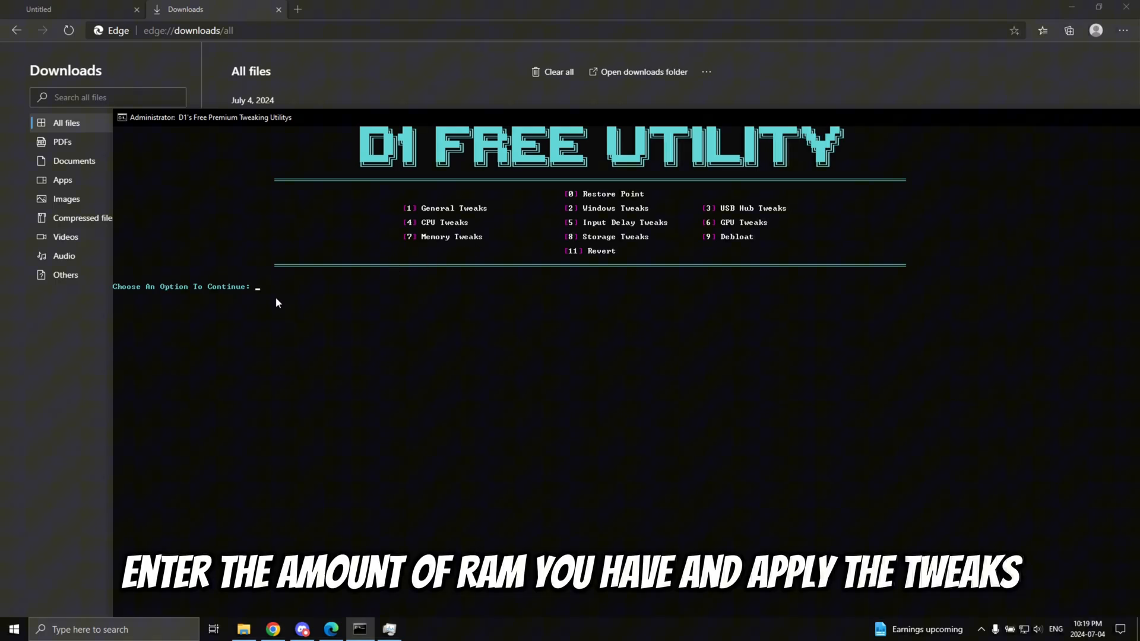
Step: Choose Memory Tweaks (option 7), check installed RAM in Task Manager's Memory tab, and enter that amount
type("7")
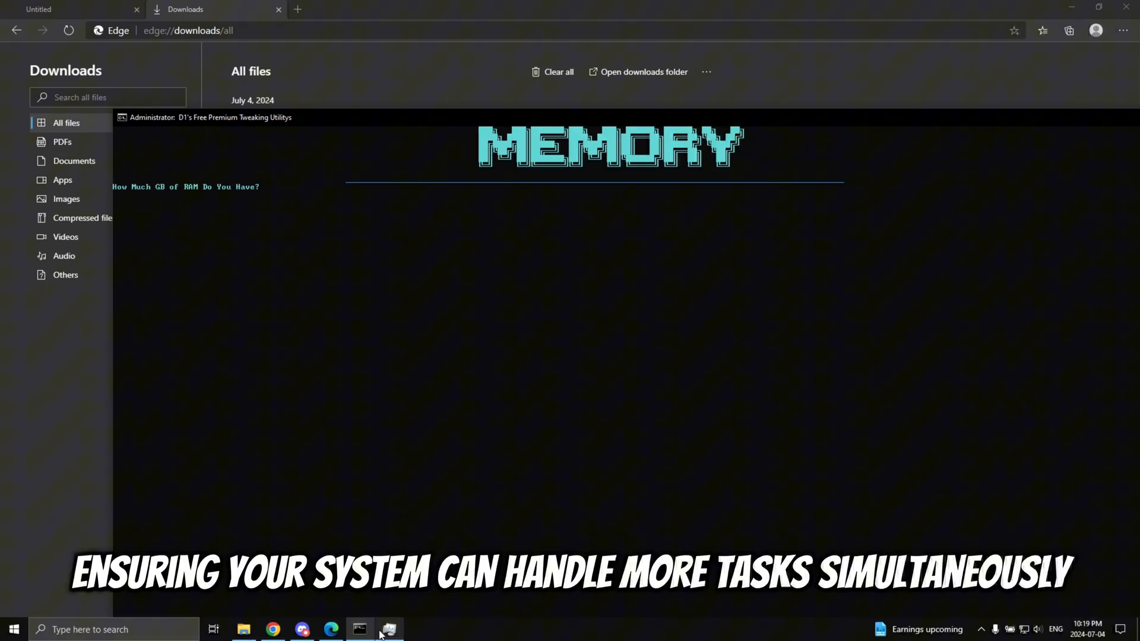
left_click(389, 630)
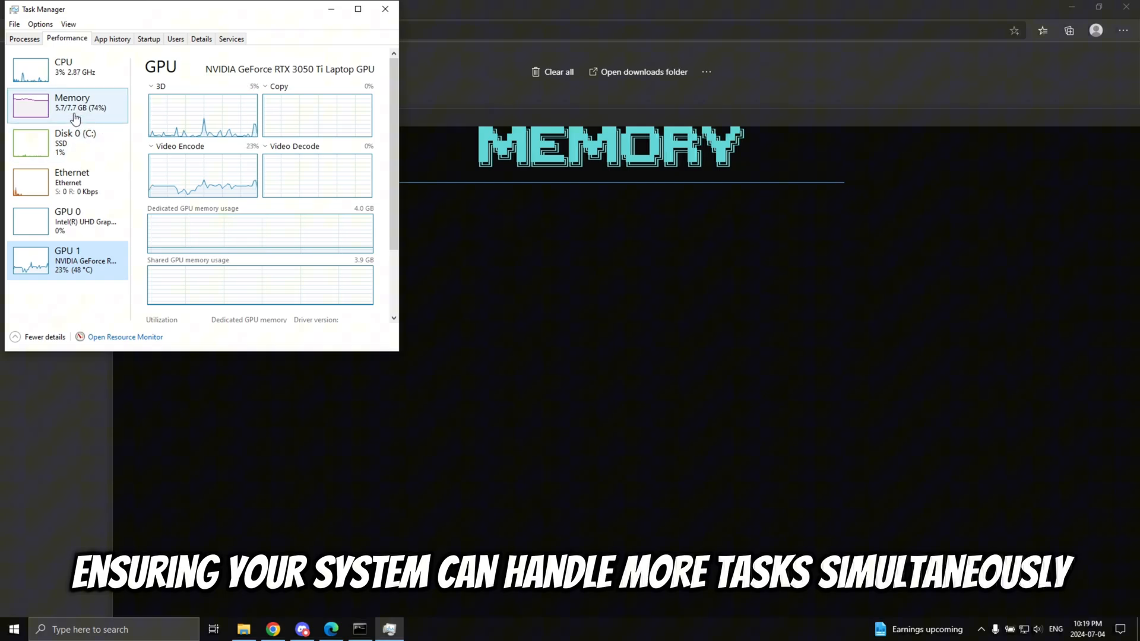
left_click(72, 102)
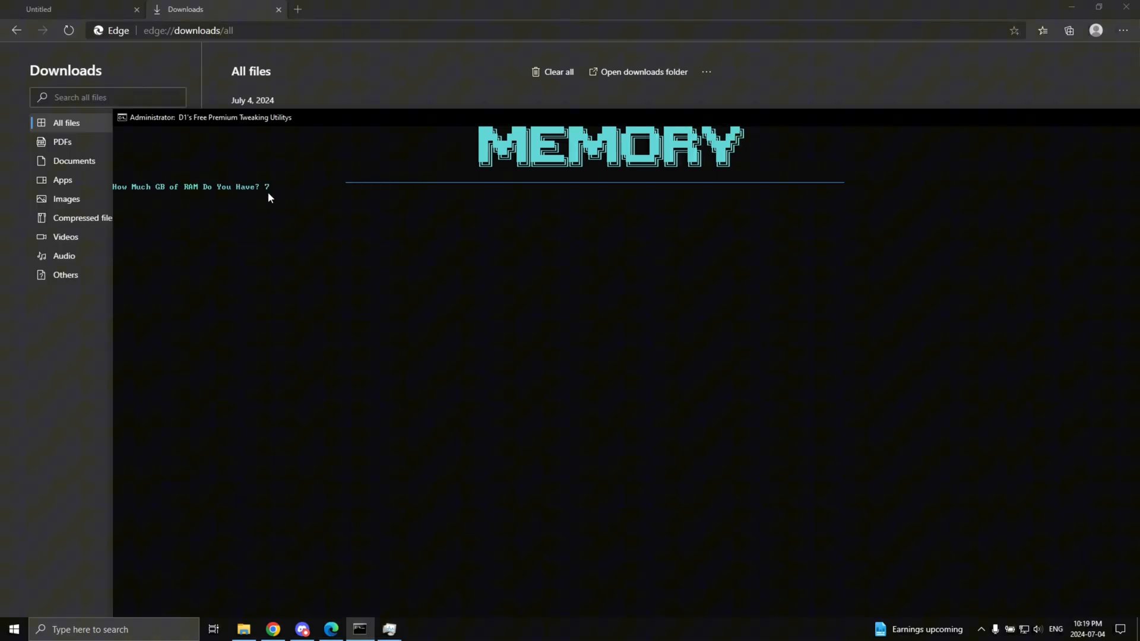
type("8")
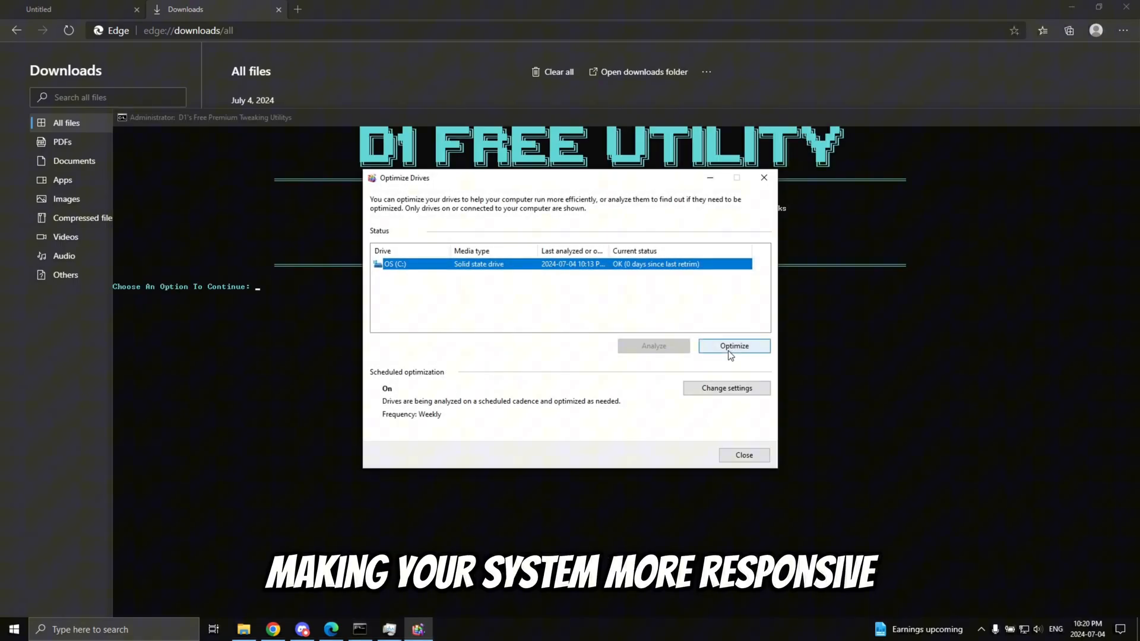
Step: Optimize the OS (C:) SSD until it reports OK, then dismiss Optimize Drives
left_click(734, 346)
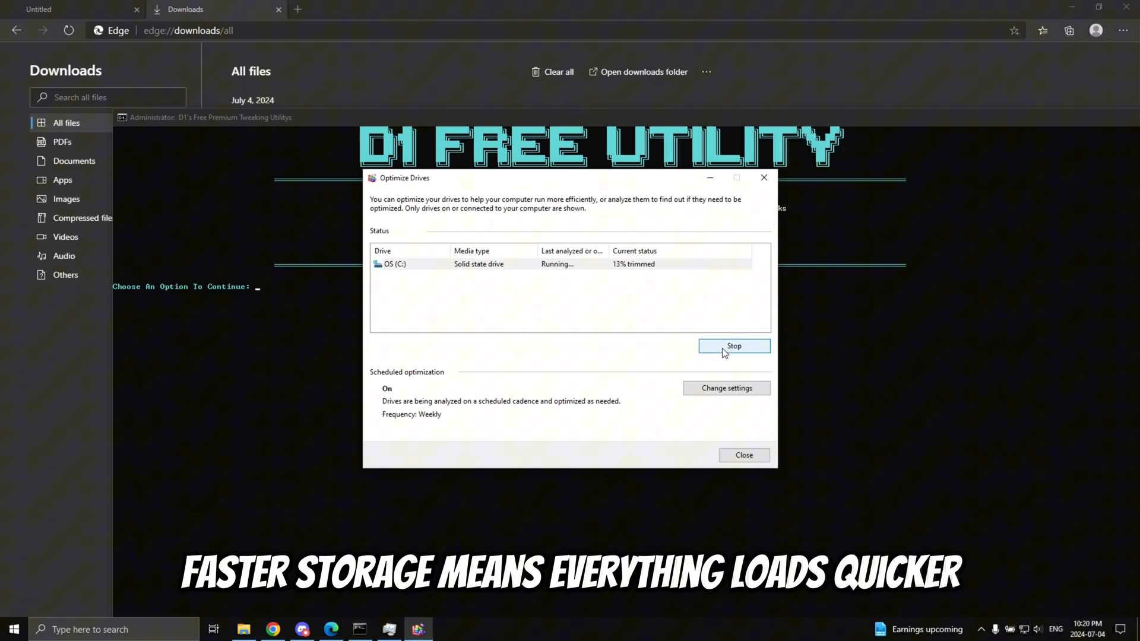
left_click(733, 346)
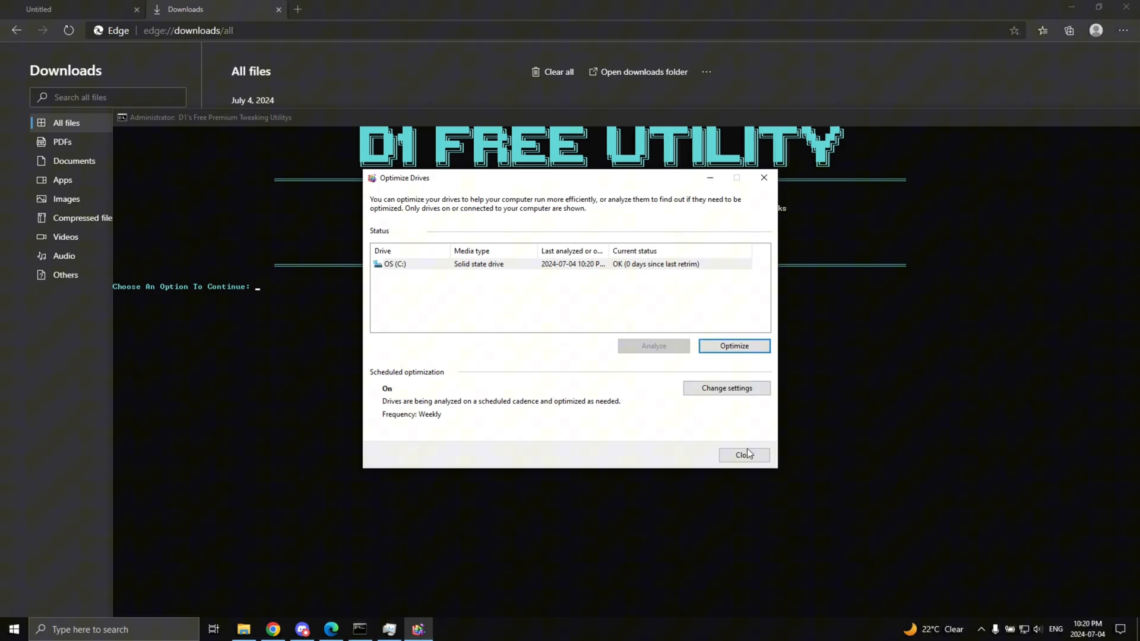
left_click(743, 455)
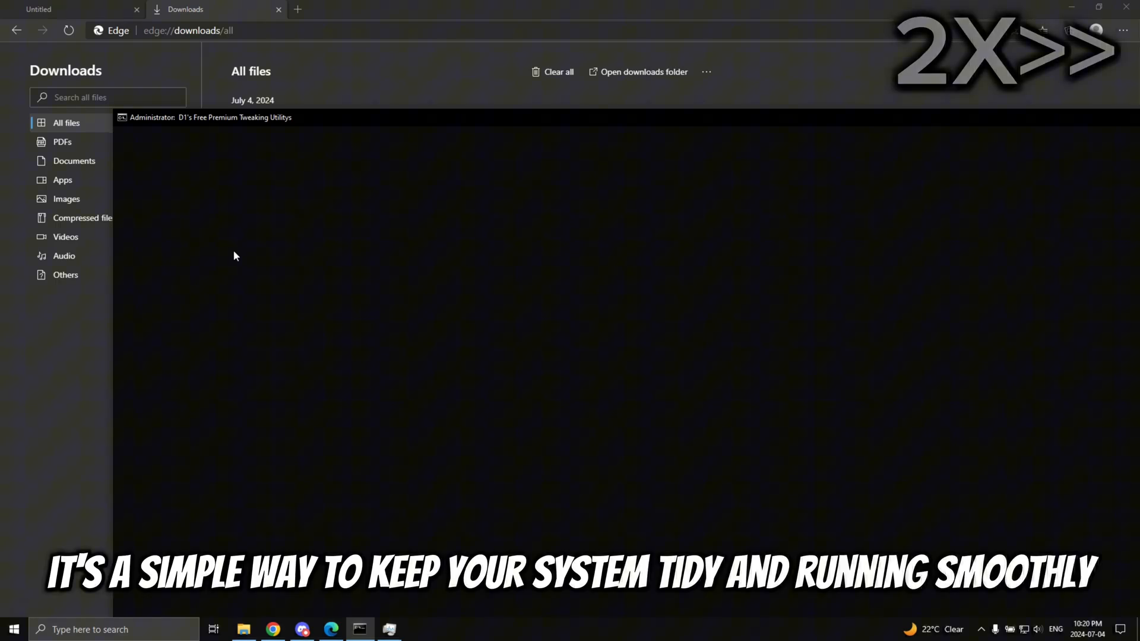
mouse_move(430, 310)
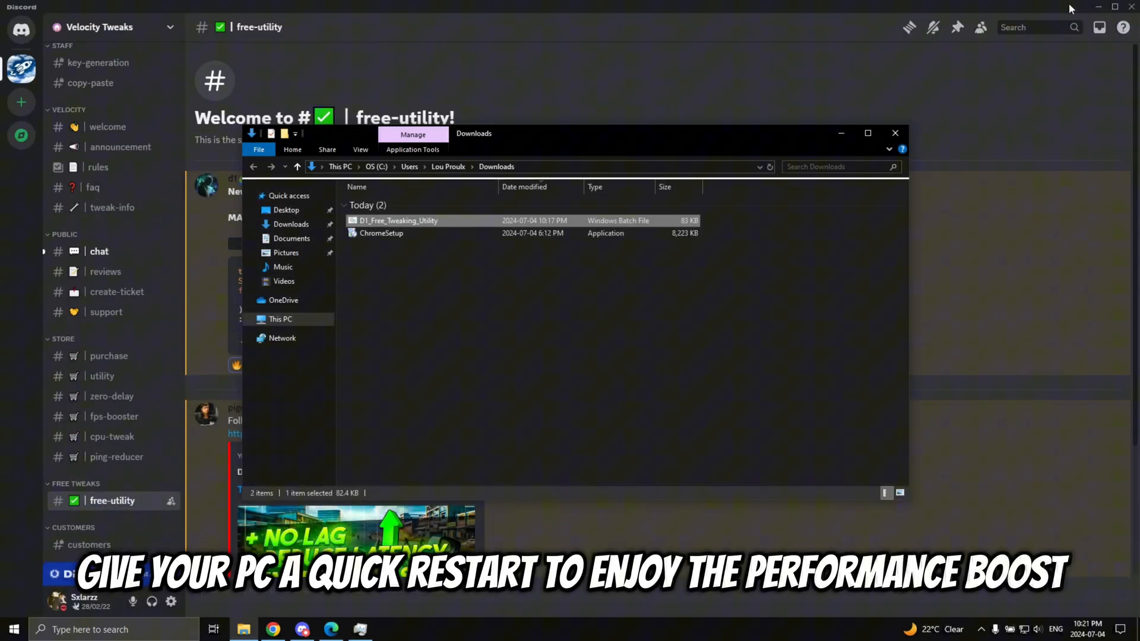
Step: Minimize Discord, close the Downloads folder window, and open the Start menu
left_click(1100, 7)
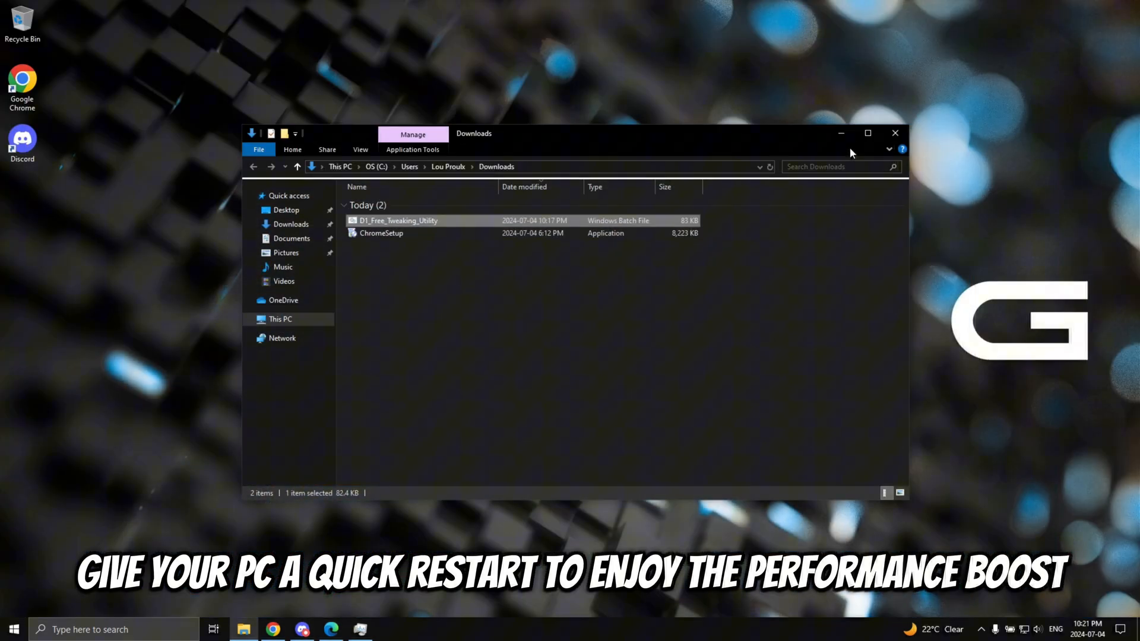
left_click(894, 133)
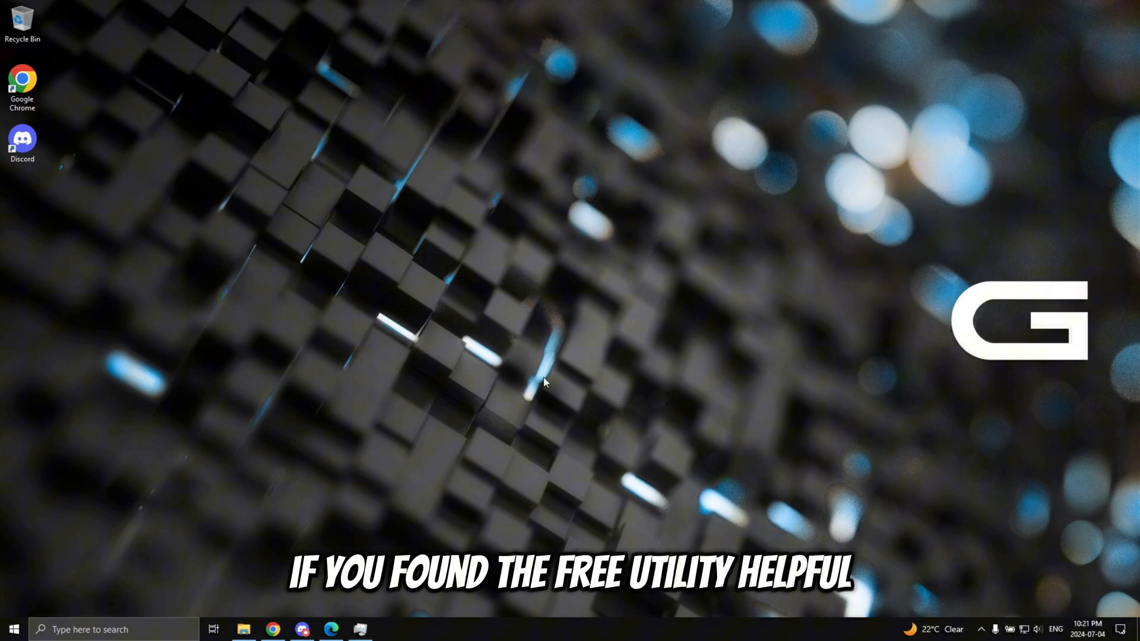
left_click(13, 629)
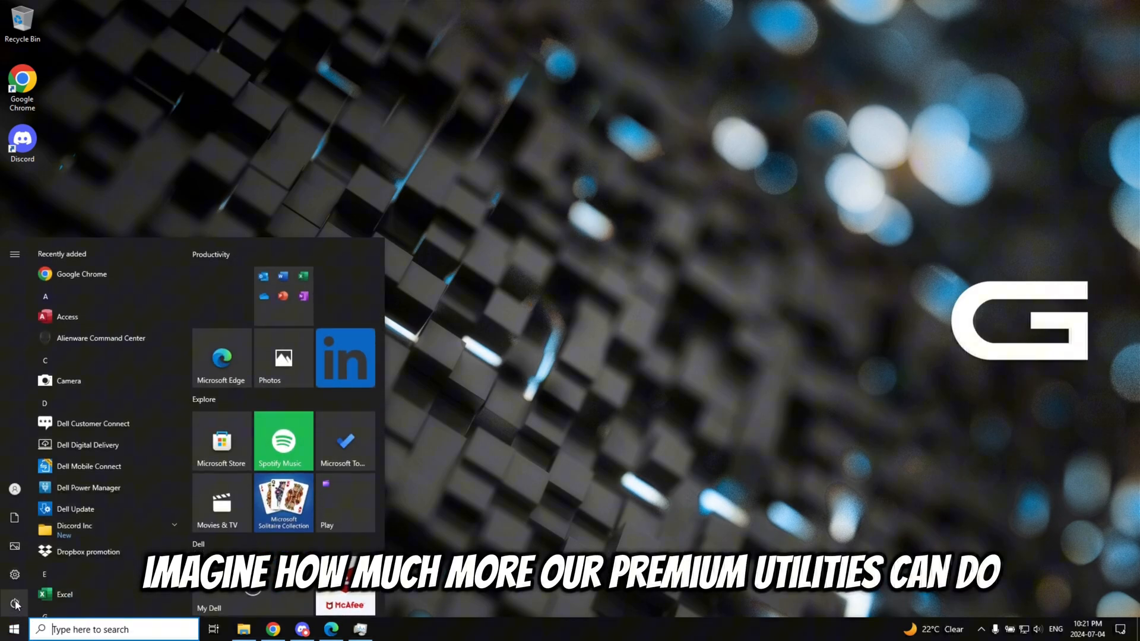